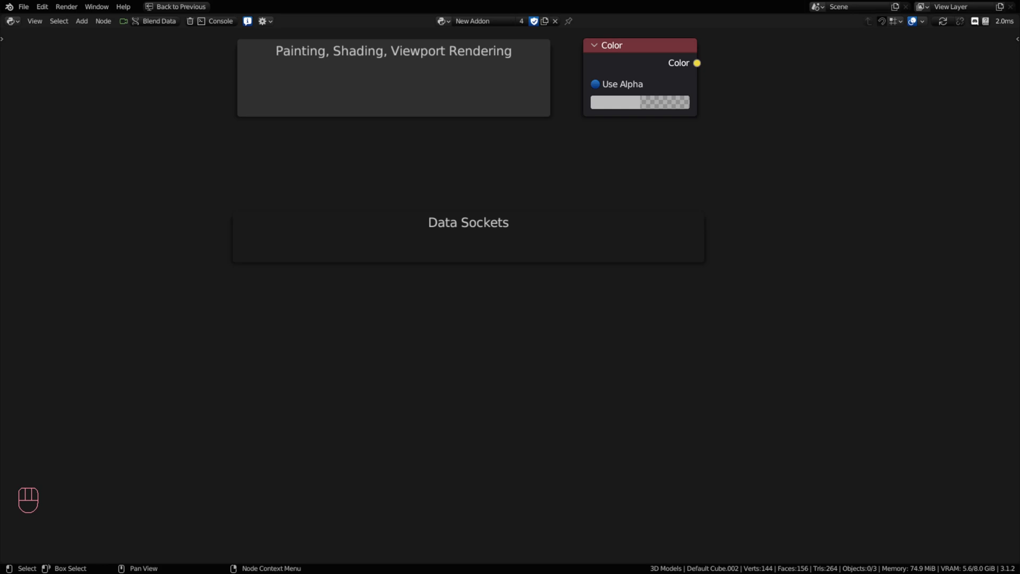
mouse_move(722, 287)
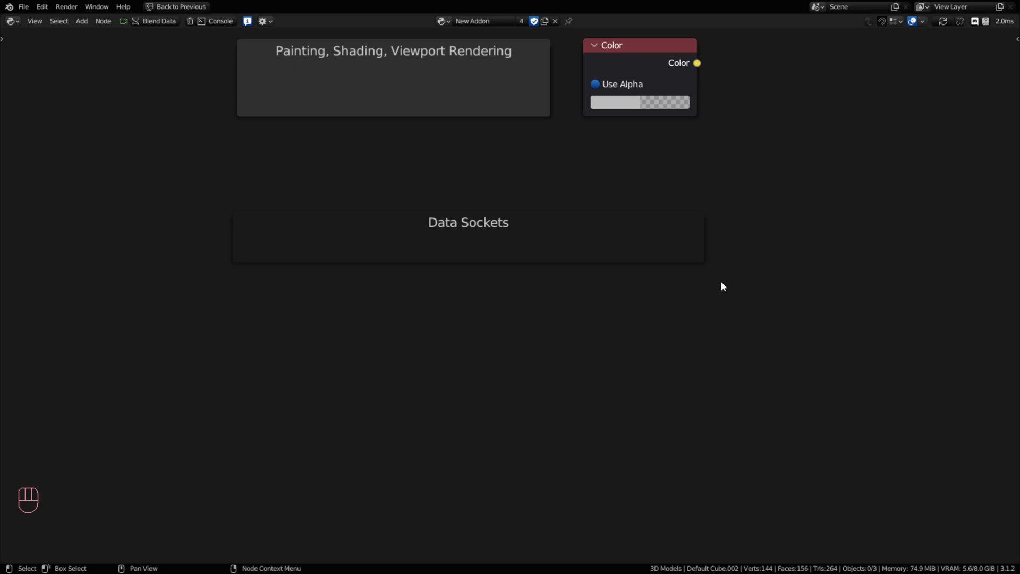
mouse_move(717, 218)
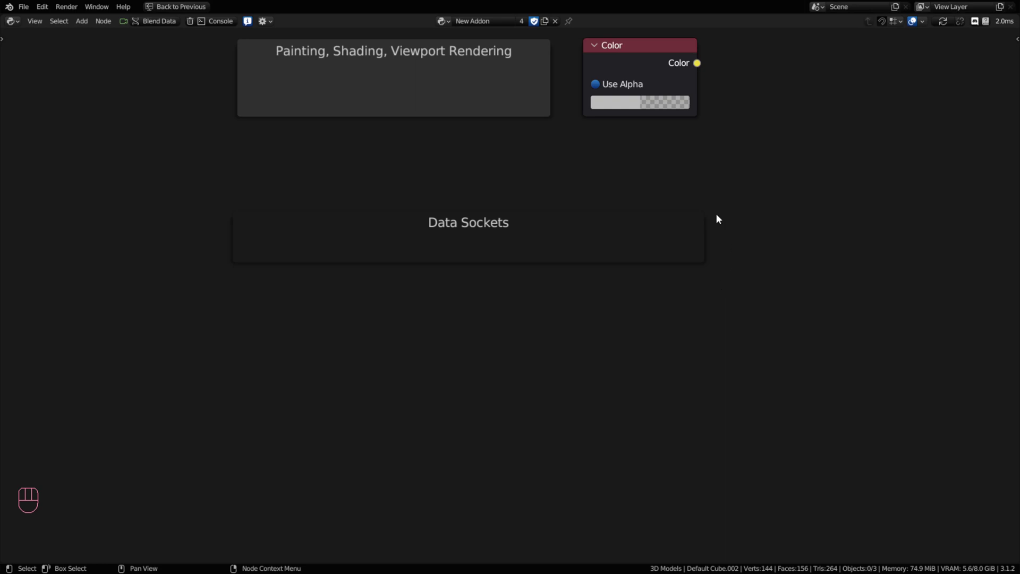
mouse_move(683, 121)
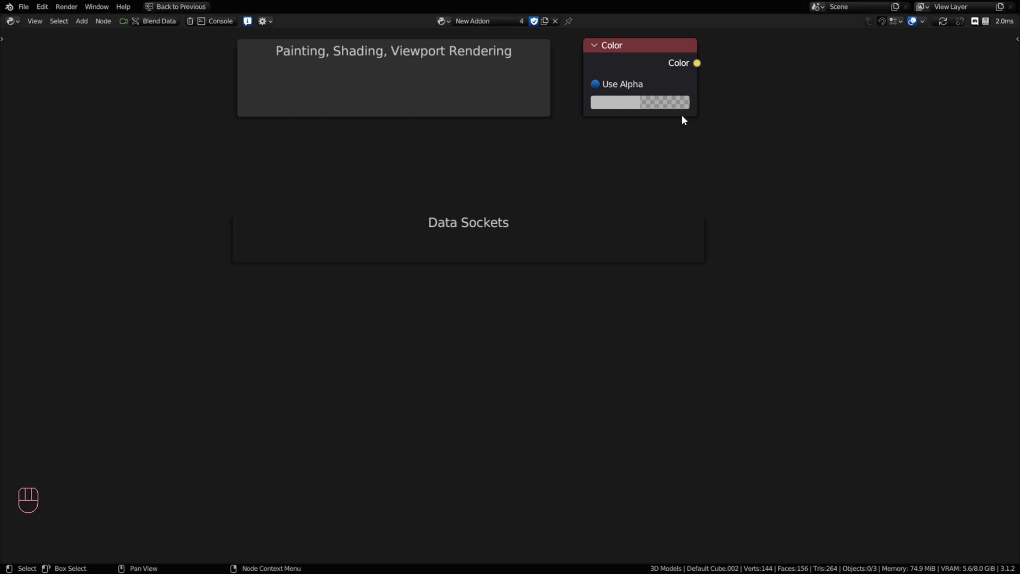
mouse_move(695, 70)
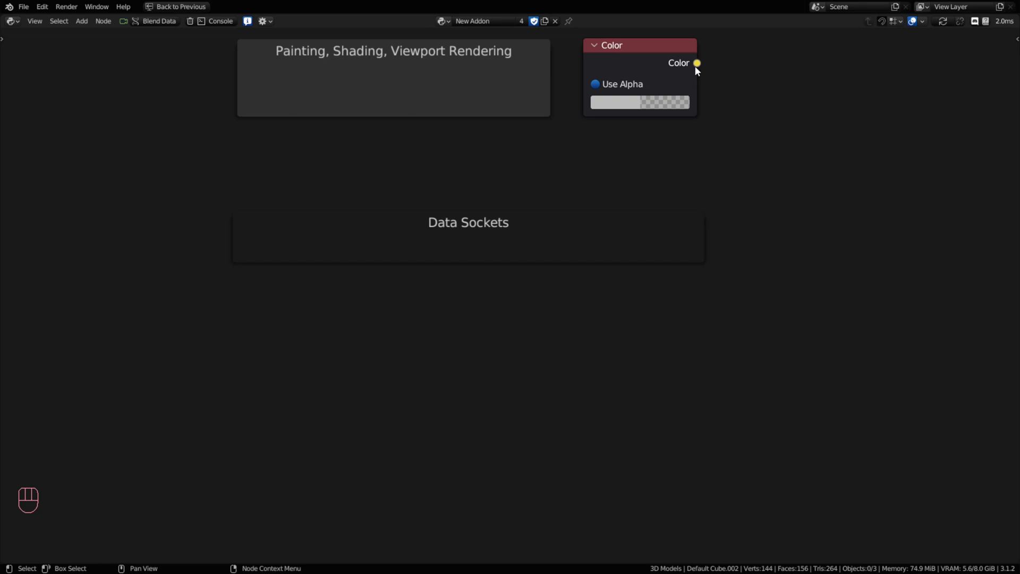
mouse_move(658, 299)
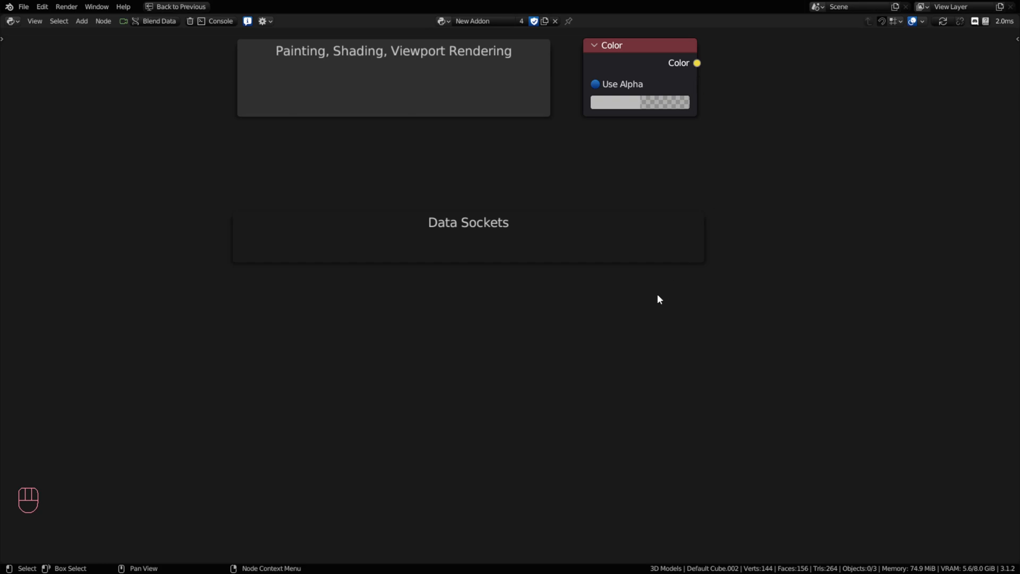
mouse_move(640, 287)
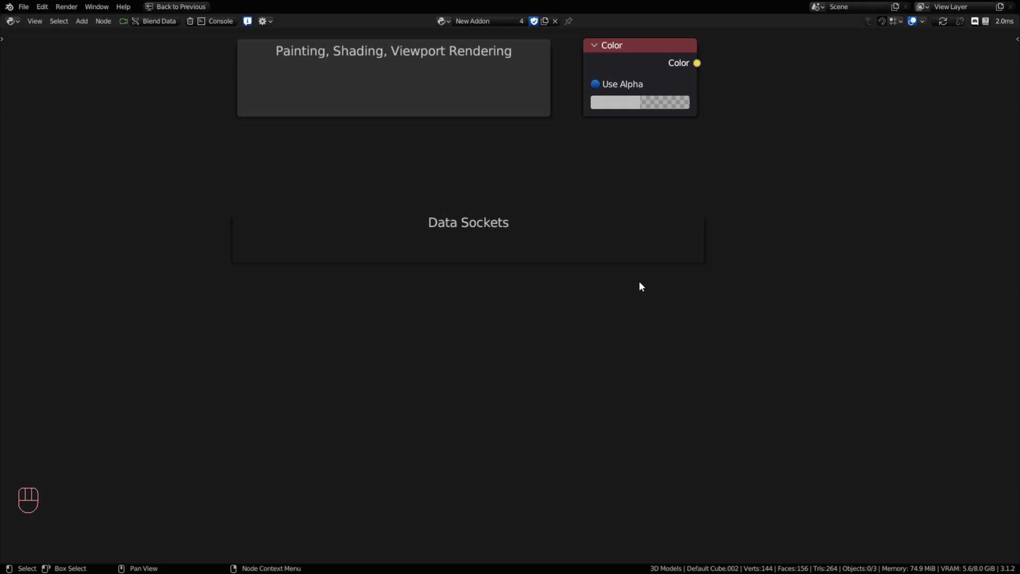
mouse_move(629, 60)
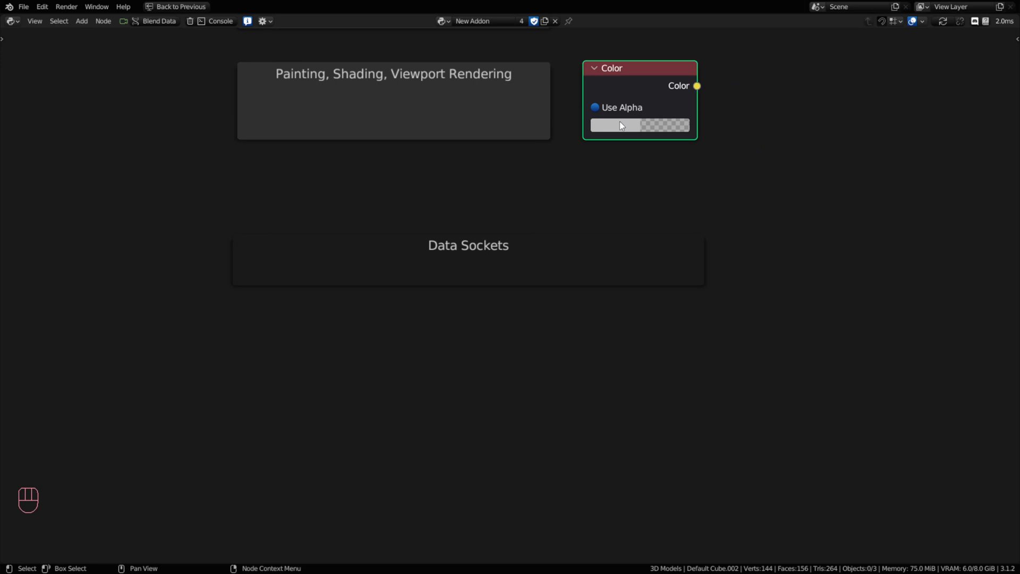
Set the Color node value to black (R, G, B 0) at half opacity, leaving Use Alpha on
click(619, 125)
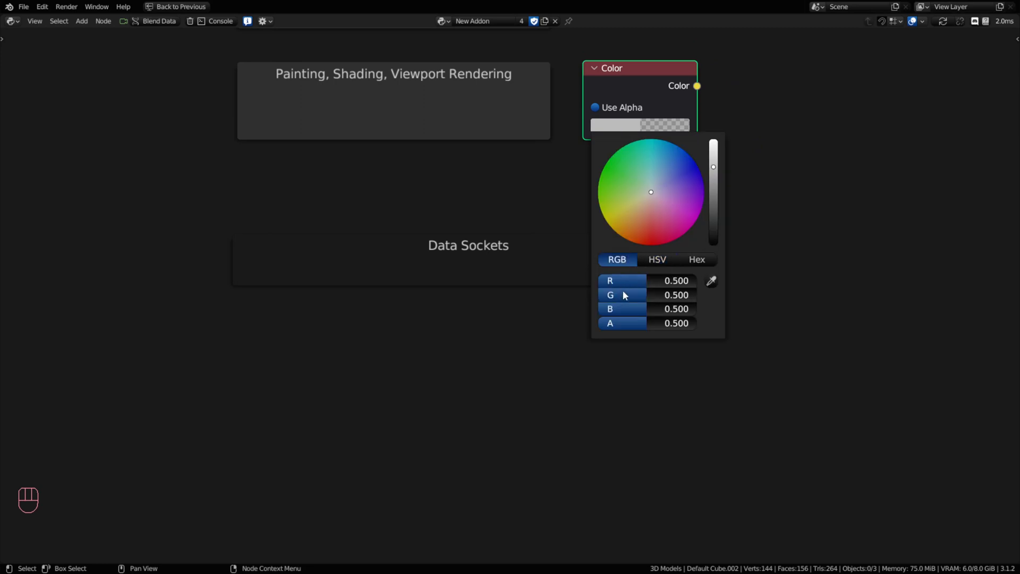
mouse_move(617, 328)
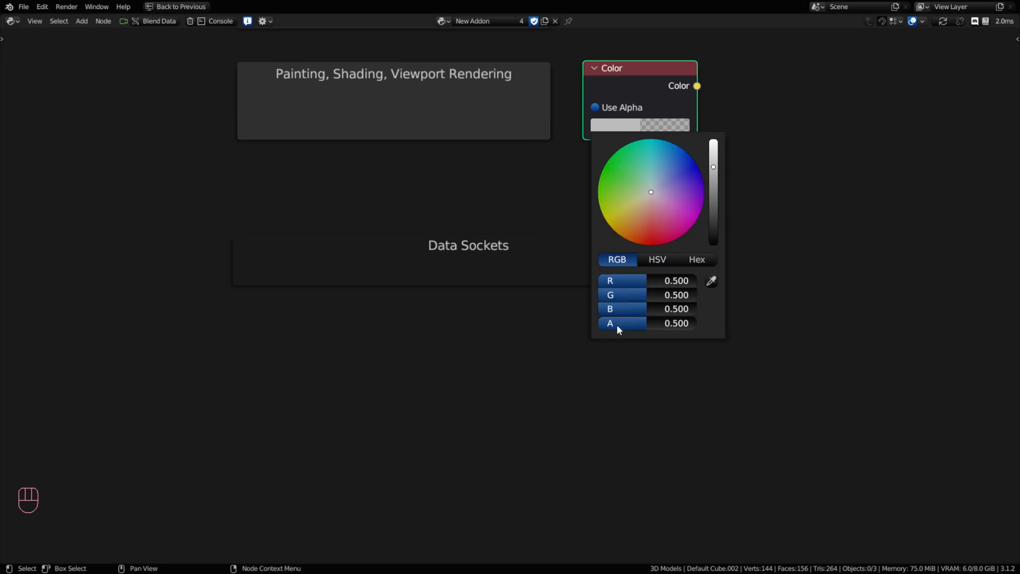
mouse_move(628, 328)
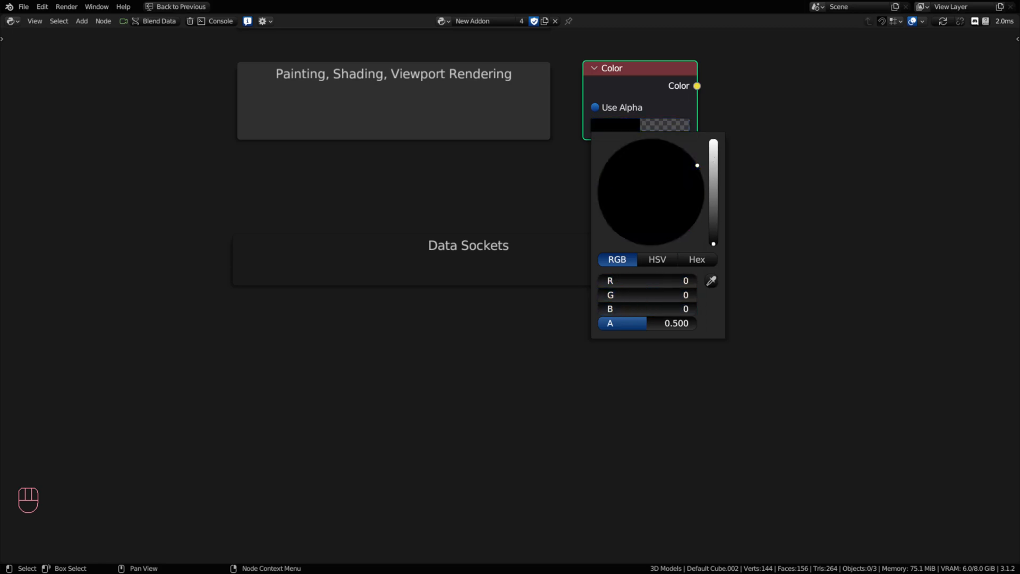
click(681, 132)
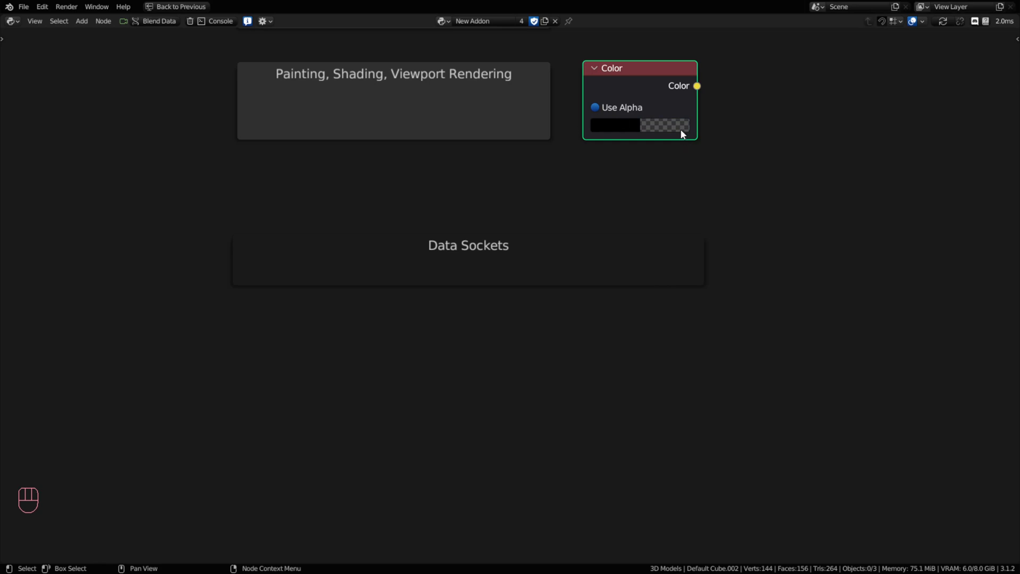
click(594, 108)
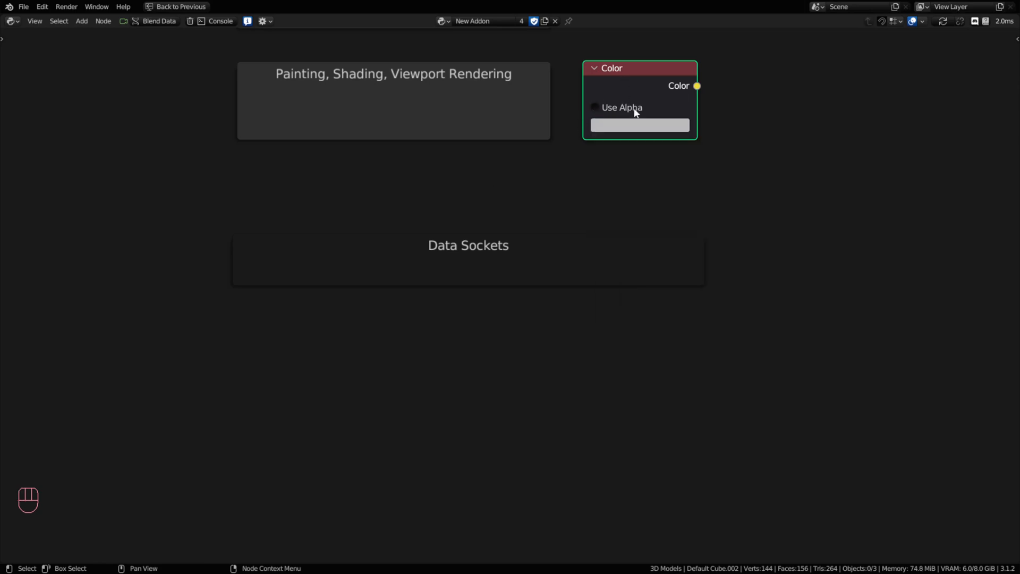
click(638, 125)
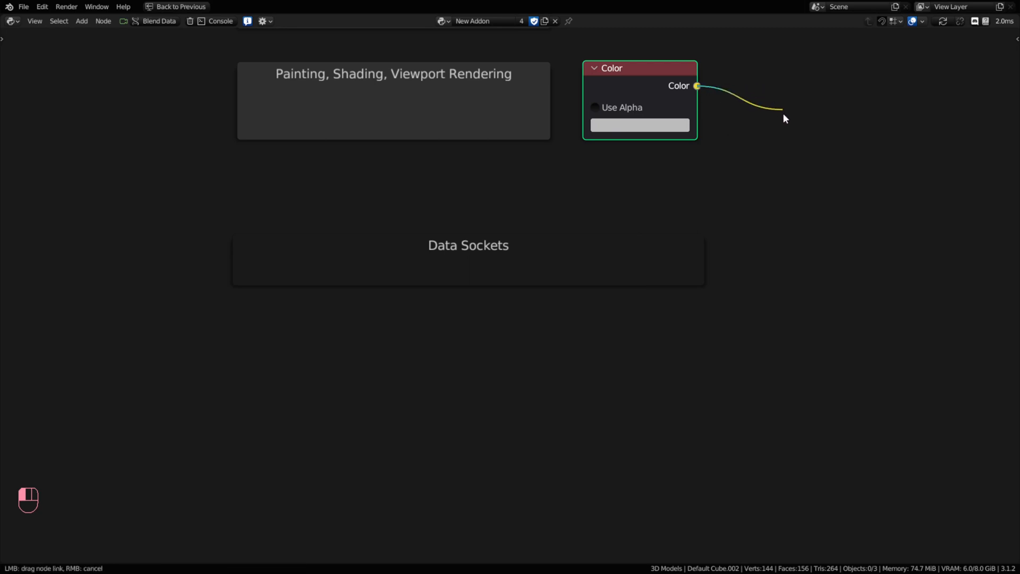
mouse_move(759, 120)
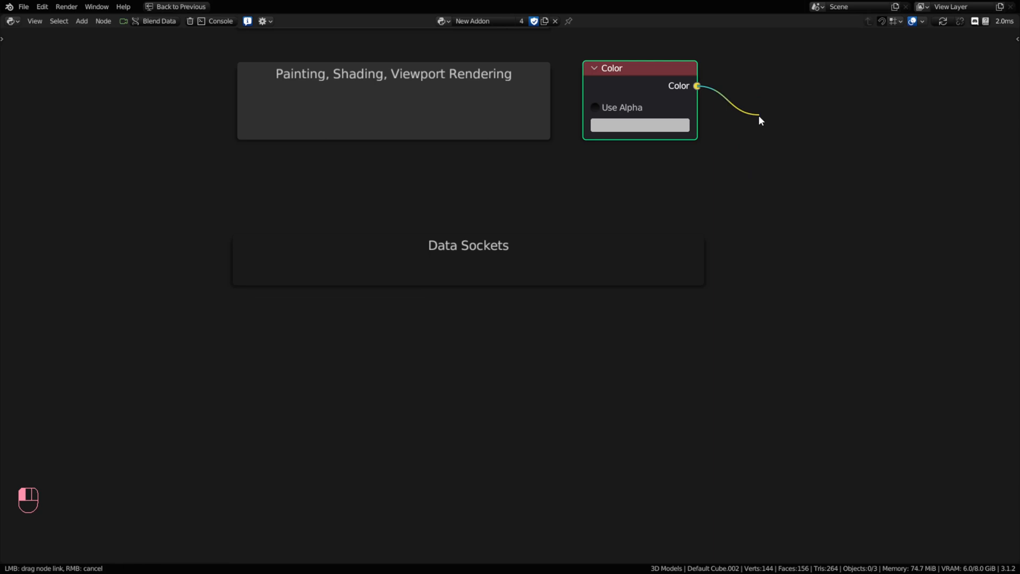
mouse_move(712, 88)
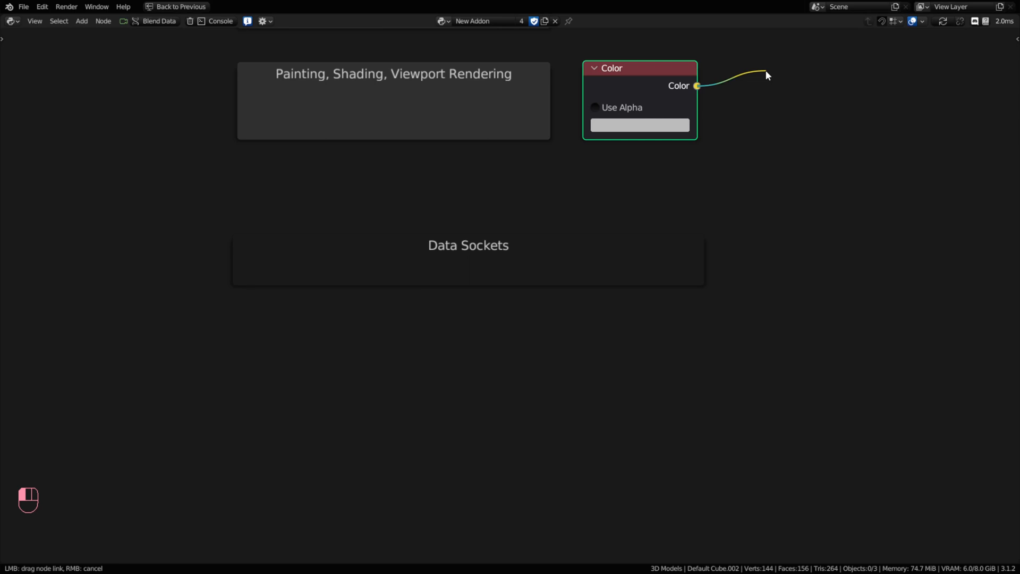
click(638, 124)
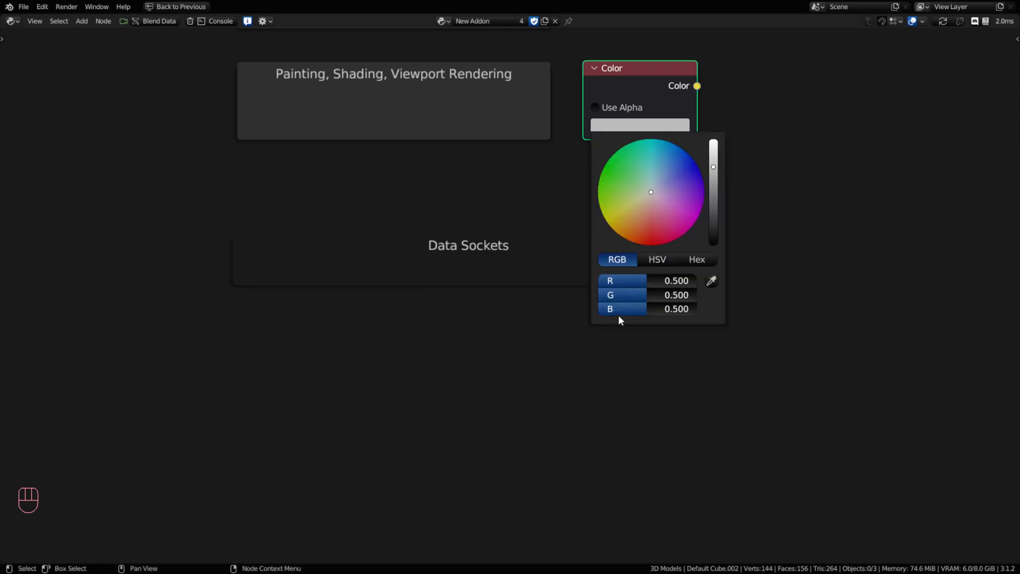
click(594, 107)
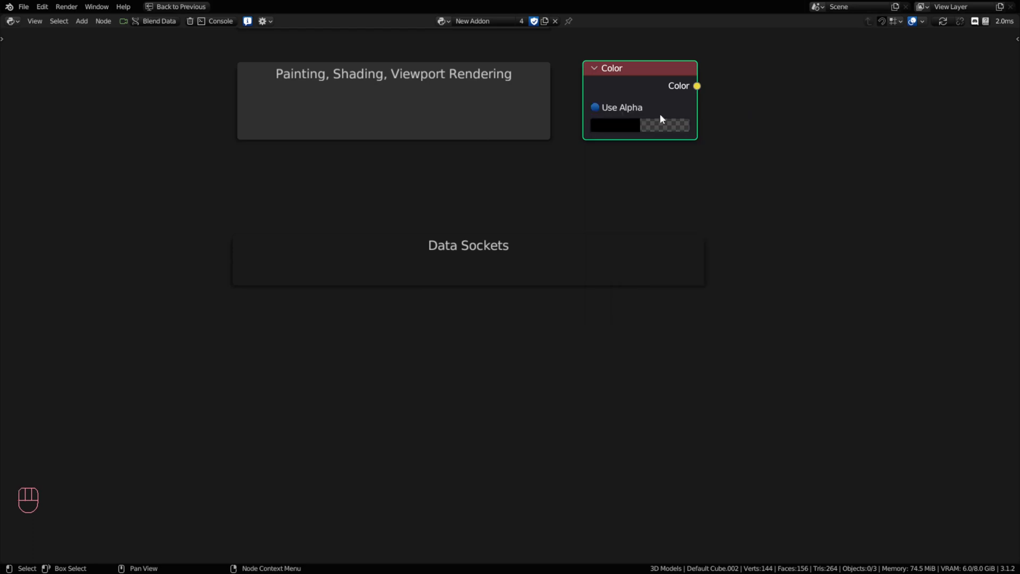
mouse_move(756, 200)
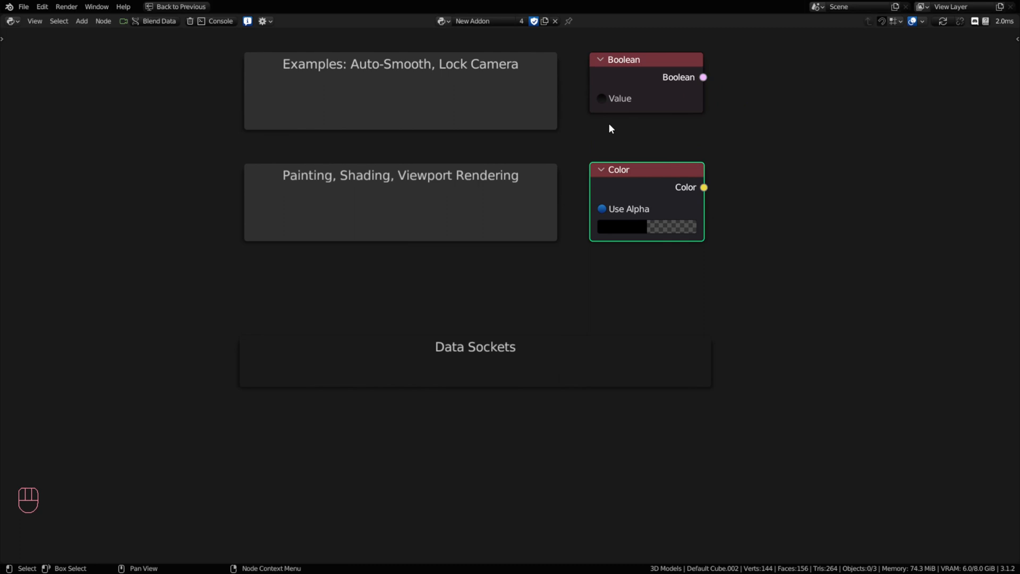
mouse_move(620, 95)
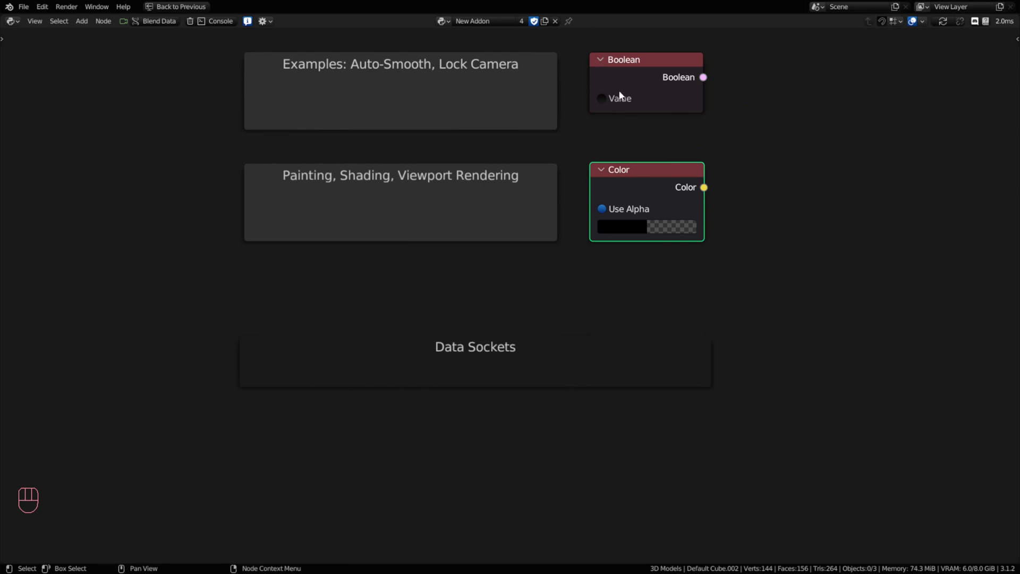
mouse_move(705, 78)
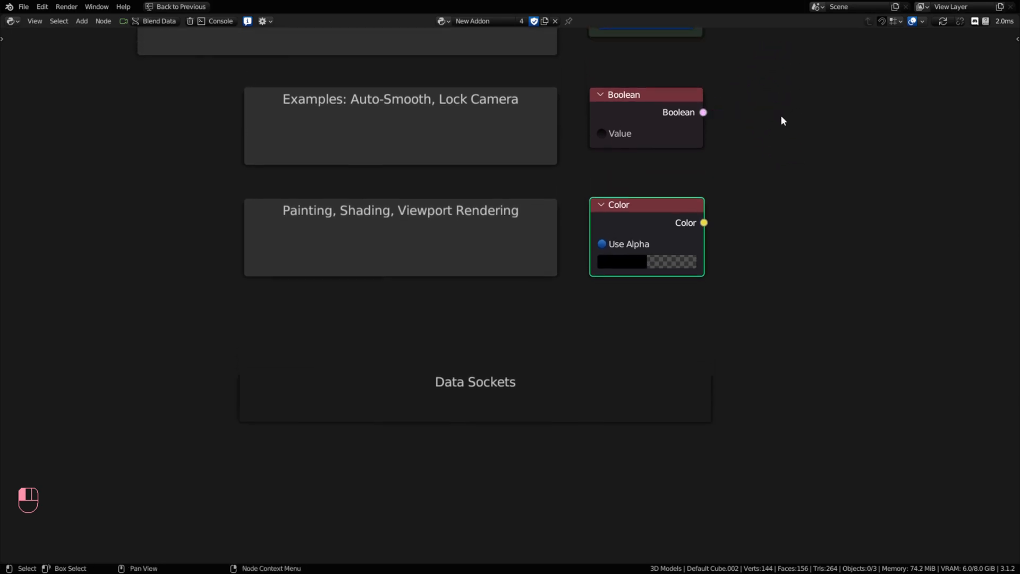
mouse_move(387, 106)
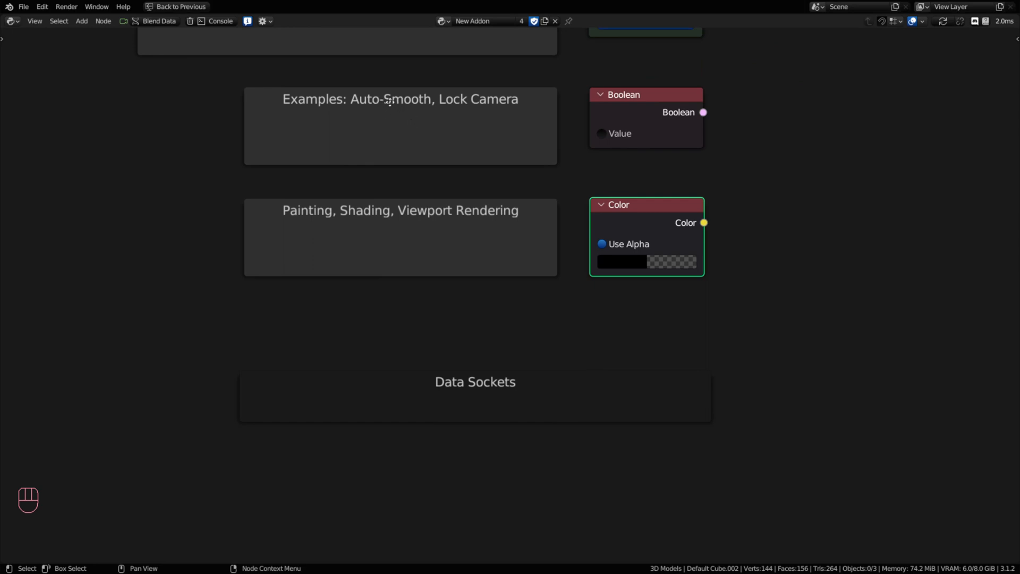
mouse_move(525, 105)
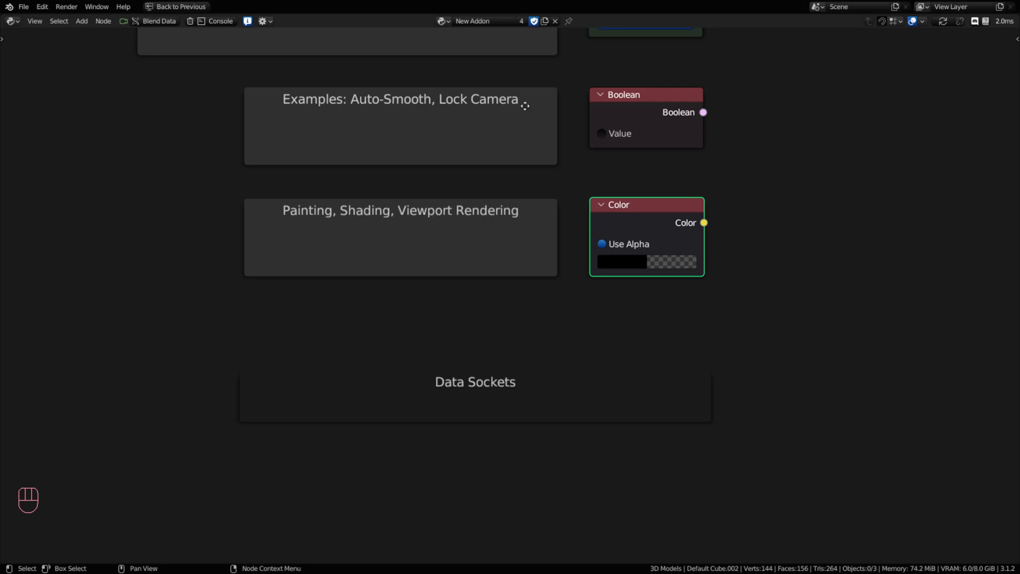
mouse_move(600, 135)
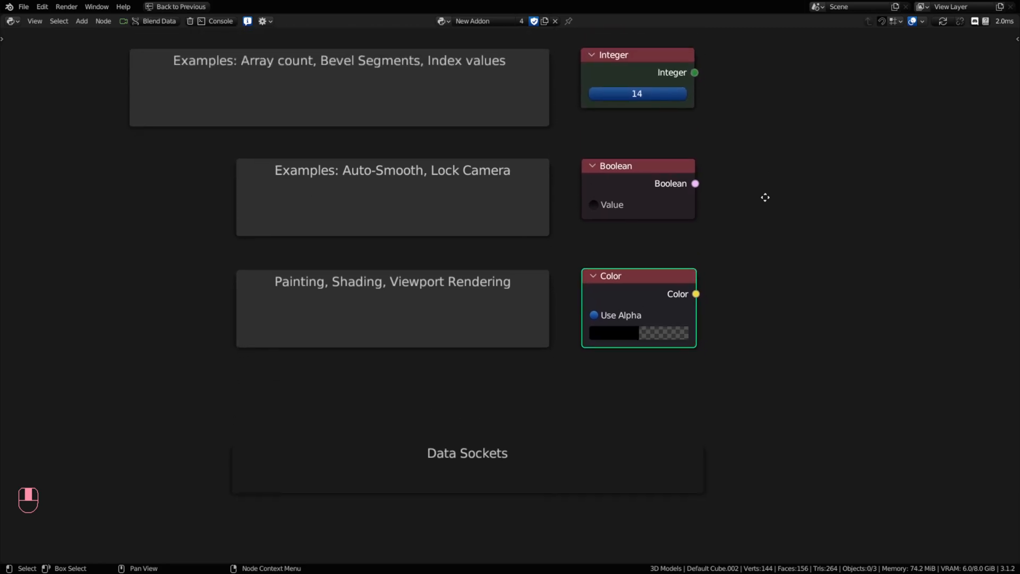
mouse_move(695, 76)
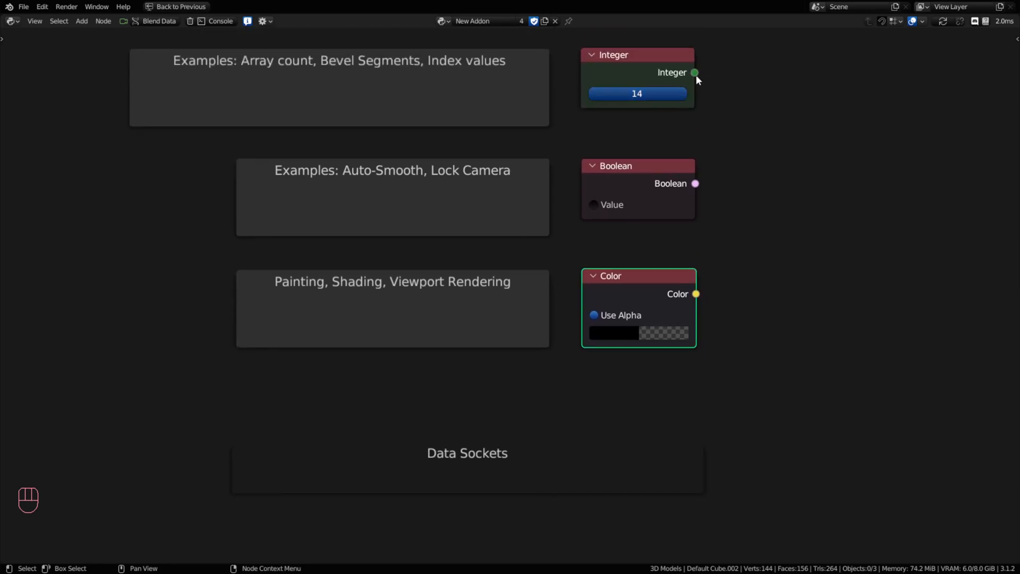
mouse_move(693, 76)
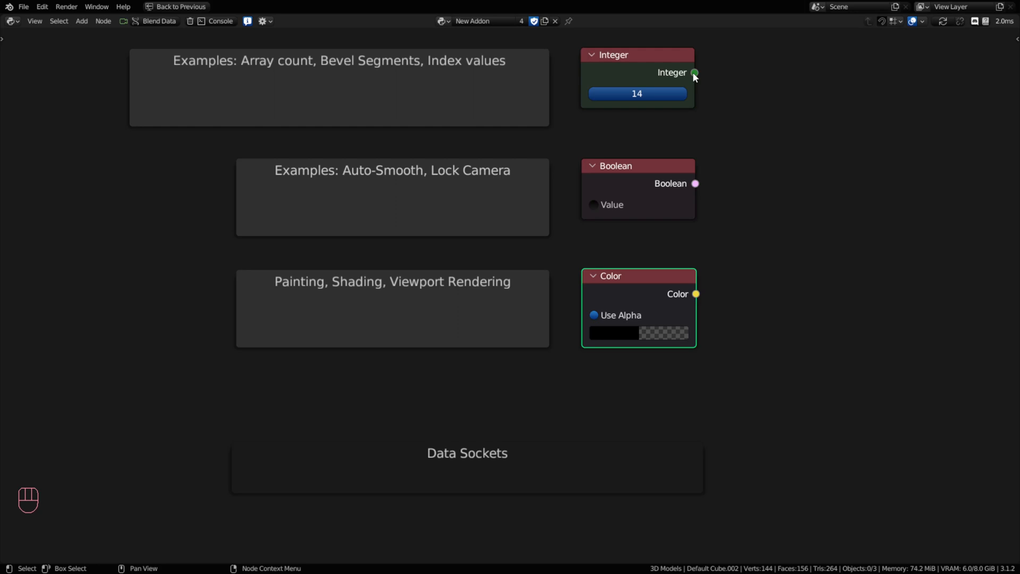
mouse_move(737, 71)
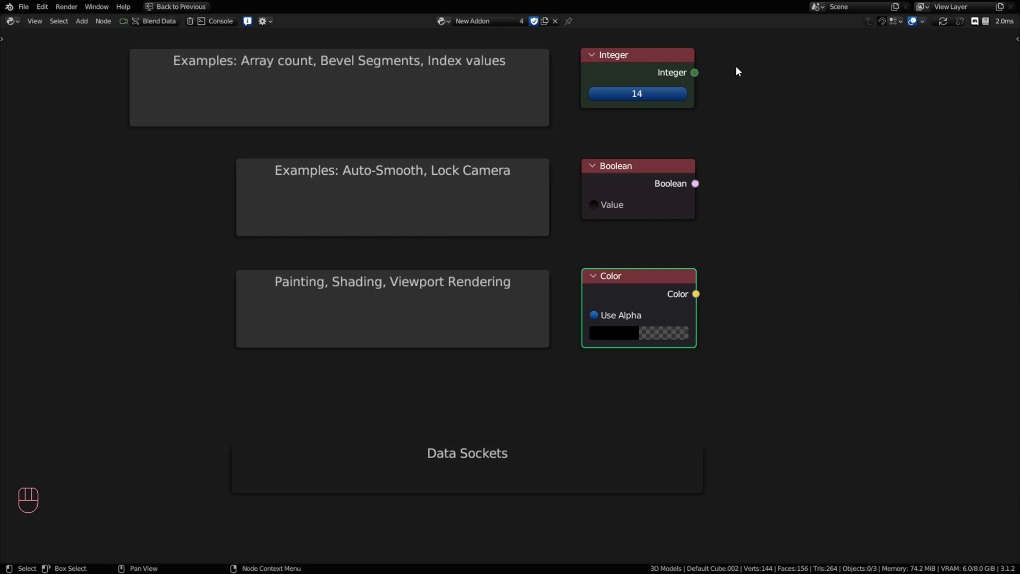
mouse_move(617, 90)
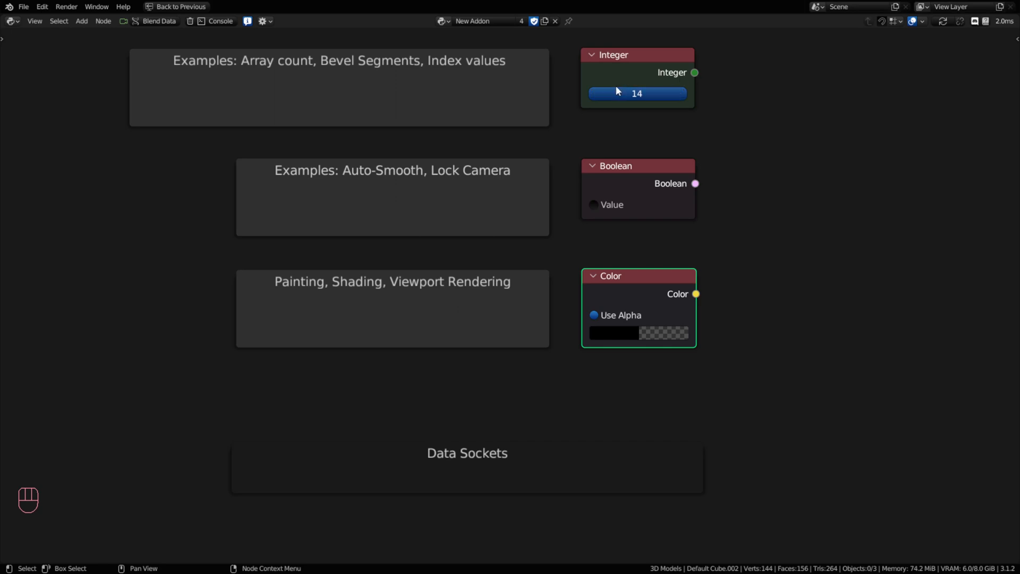
mouse_move(236, 129)
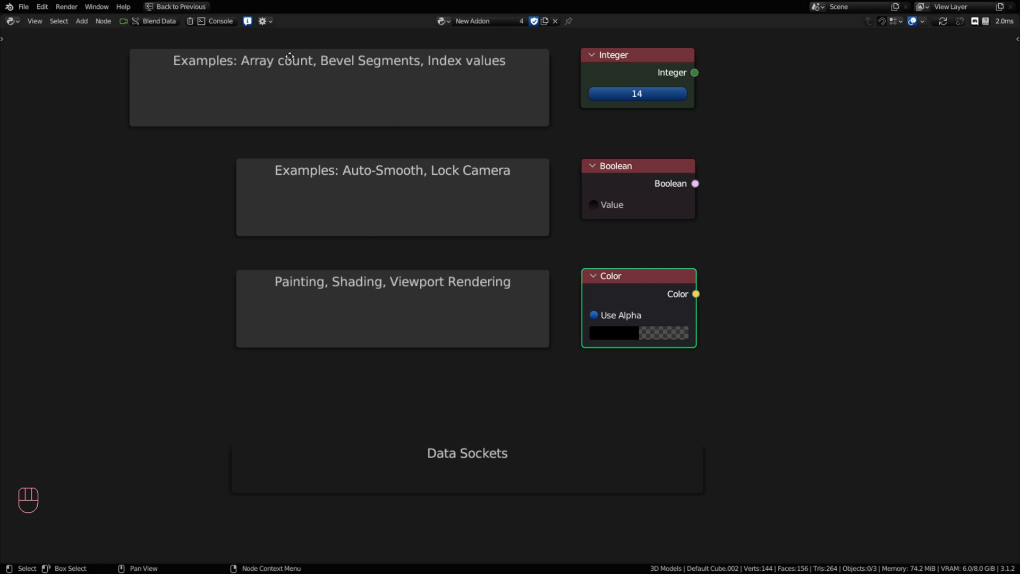
mouse_move(373, 63)
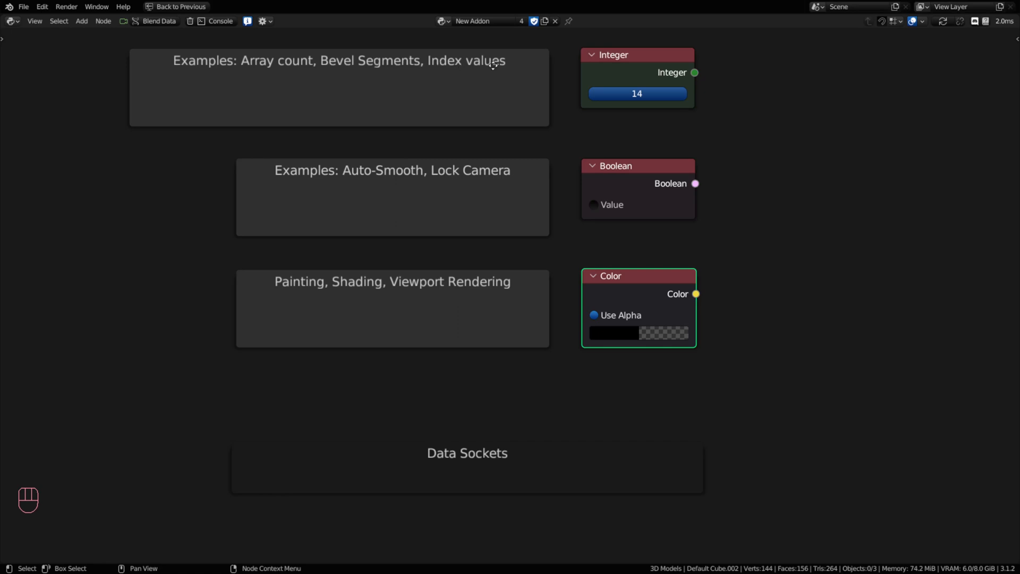
mouse_move(767, 182)
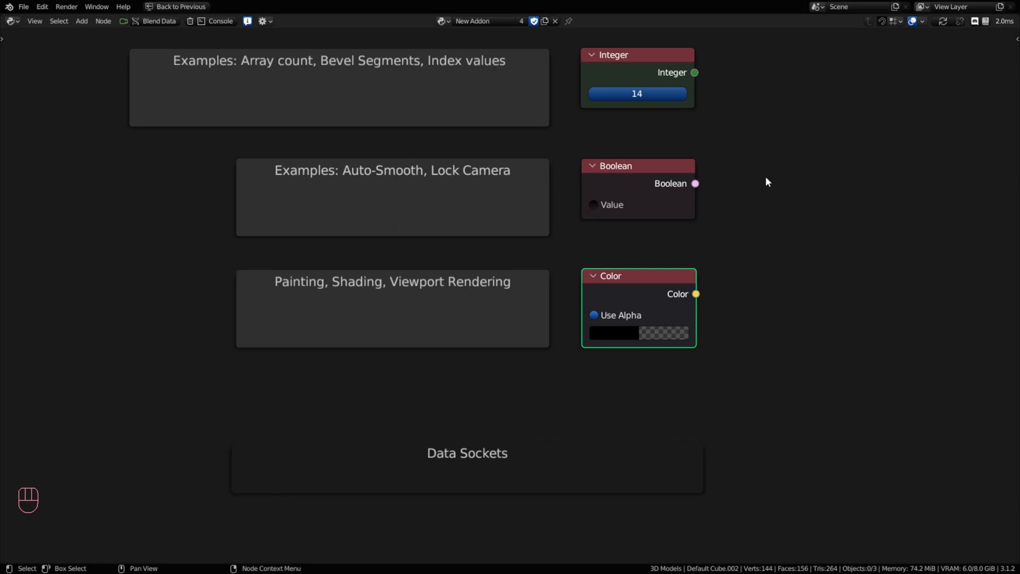
mouse_move(634, 77)
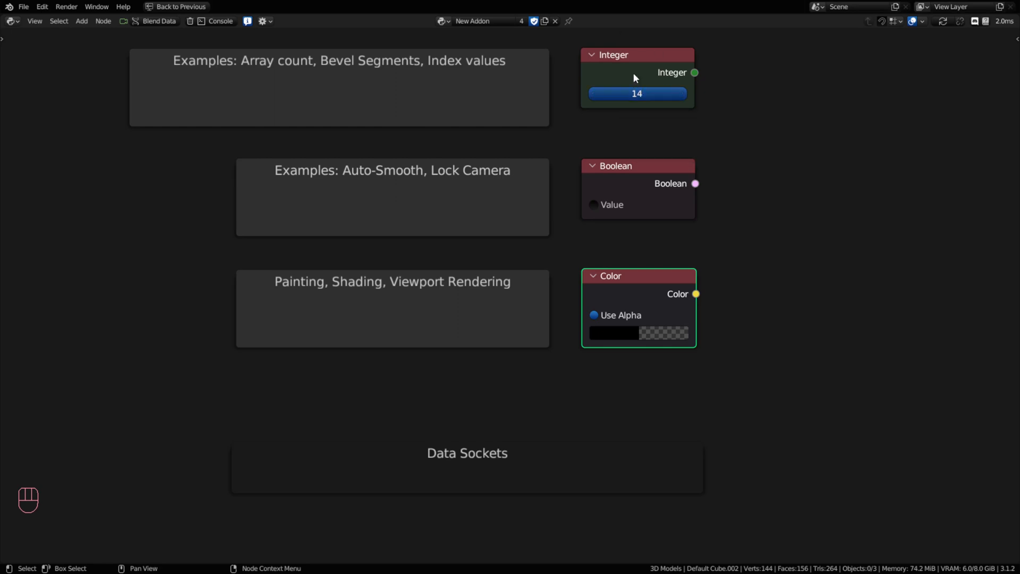
scroll(down, 3)
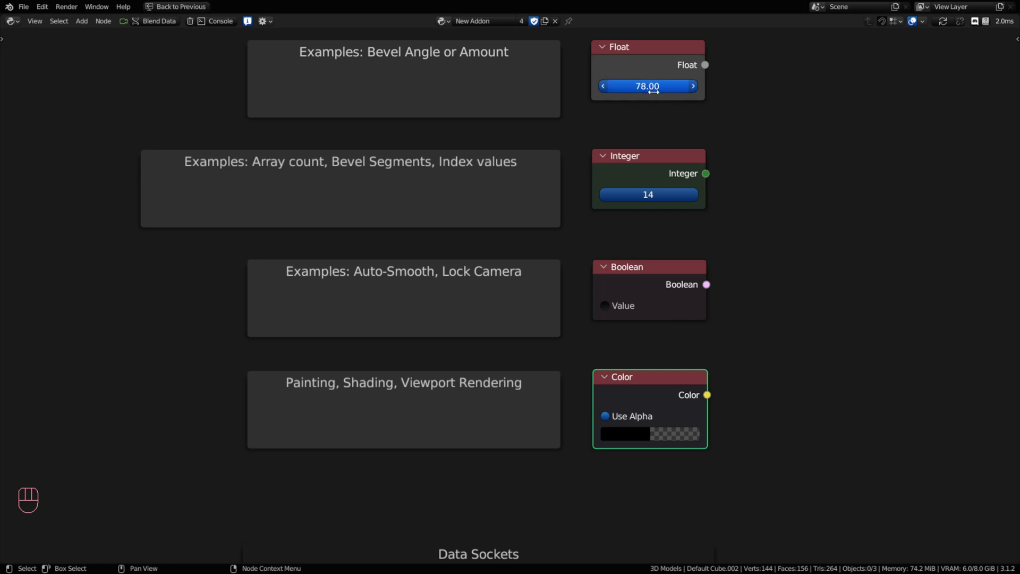
mouse_move(526, 128)
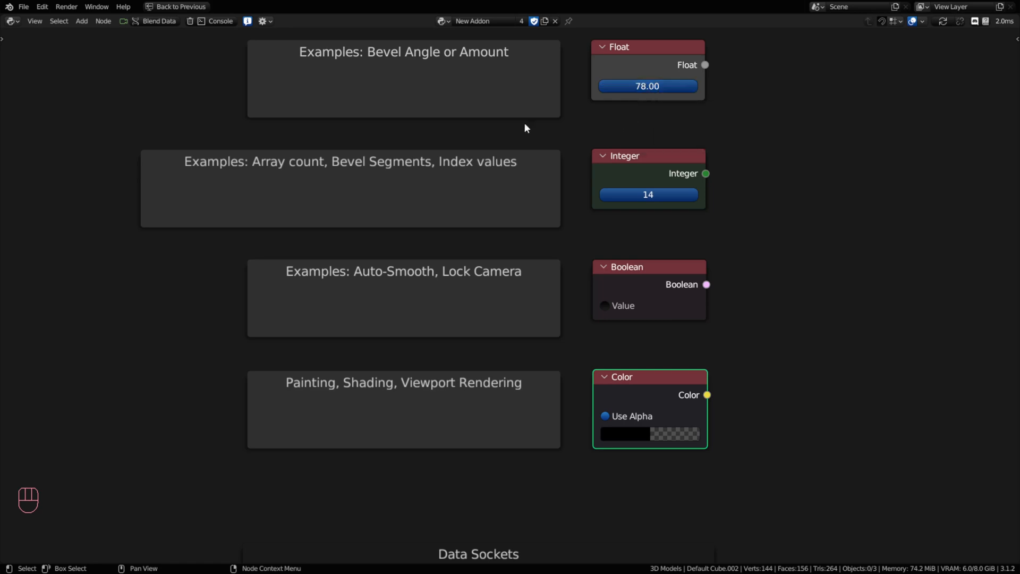
mouse_move(379, 52)
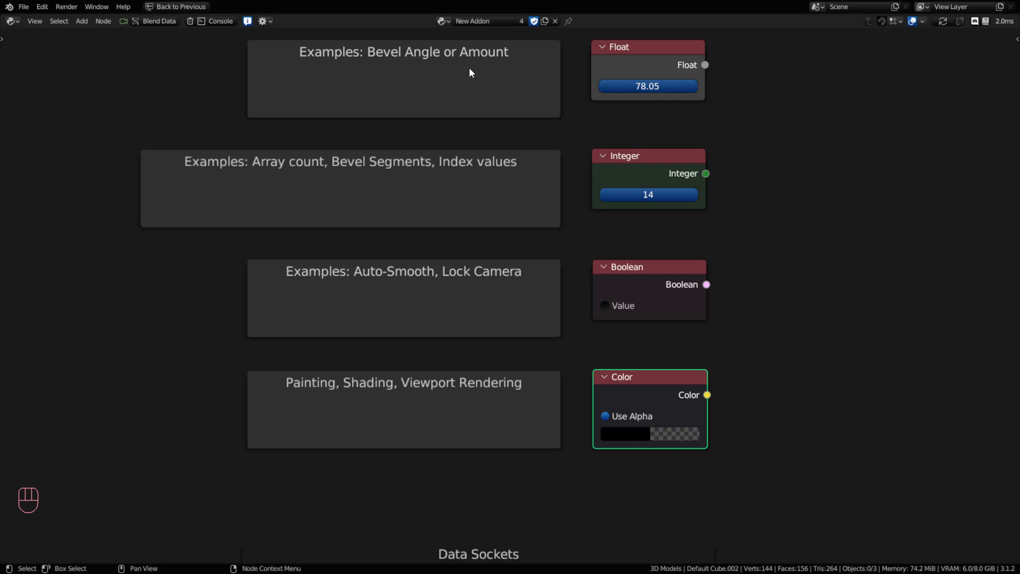
mouse_move(484, 66)
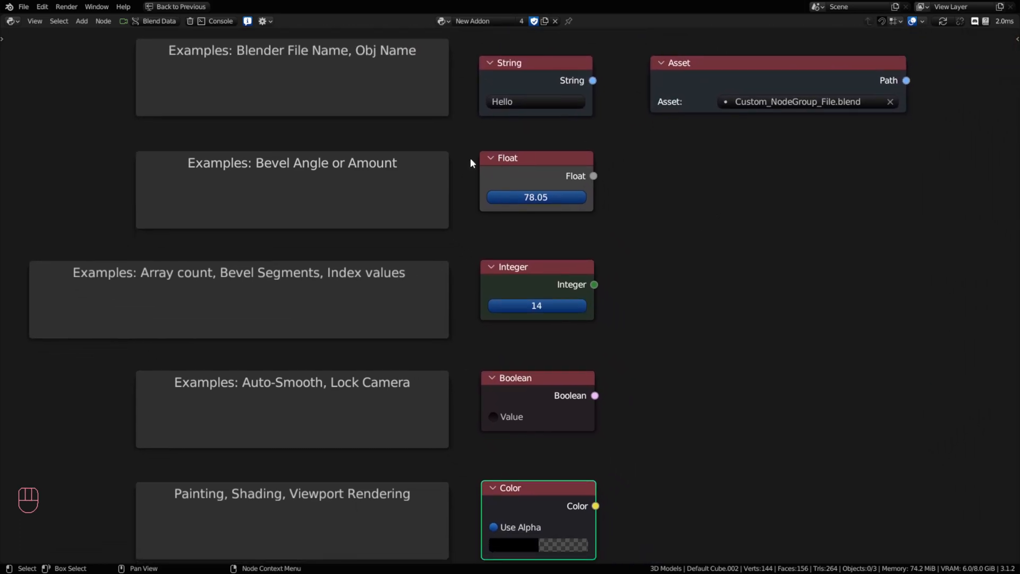
mouse_move(523, 106)
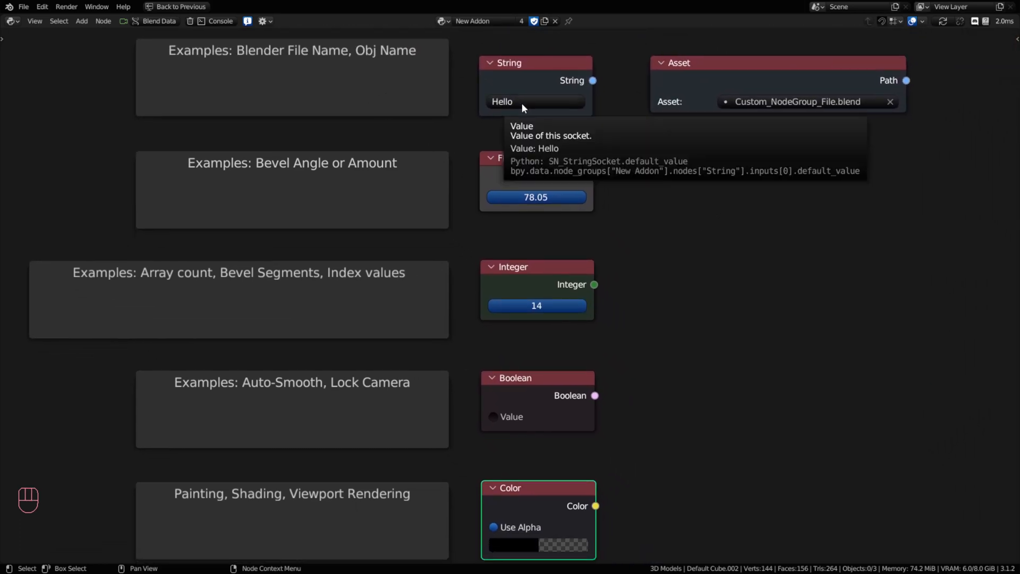
mouse_move(655, 165)
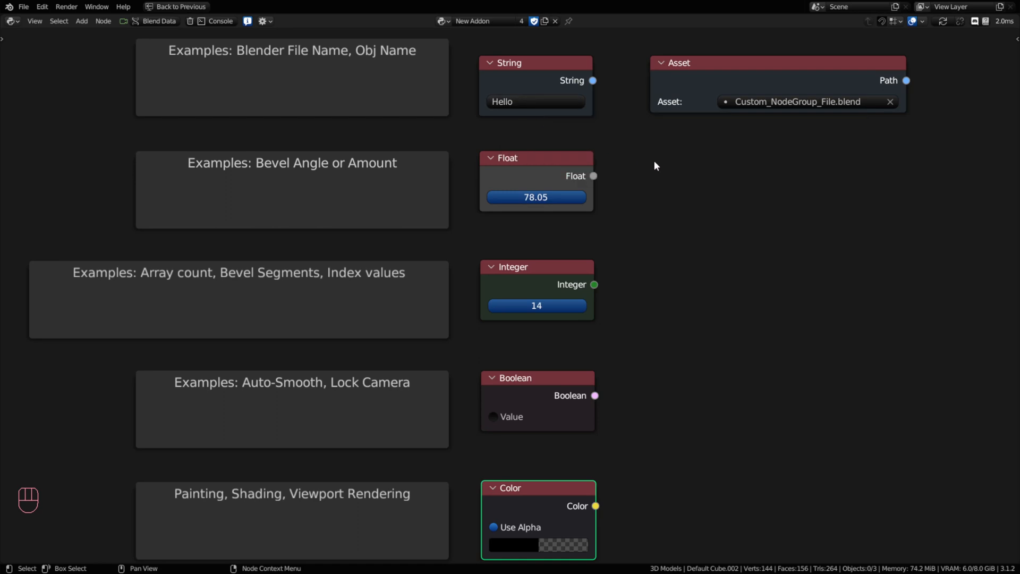
mouse_move(247, 59)
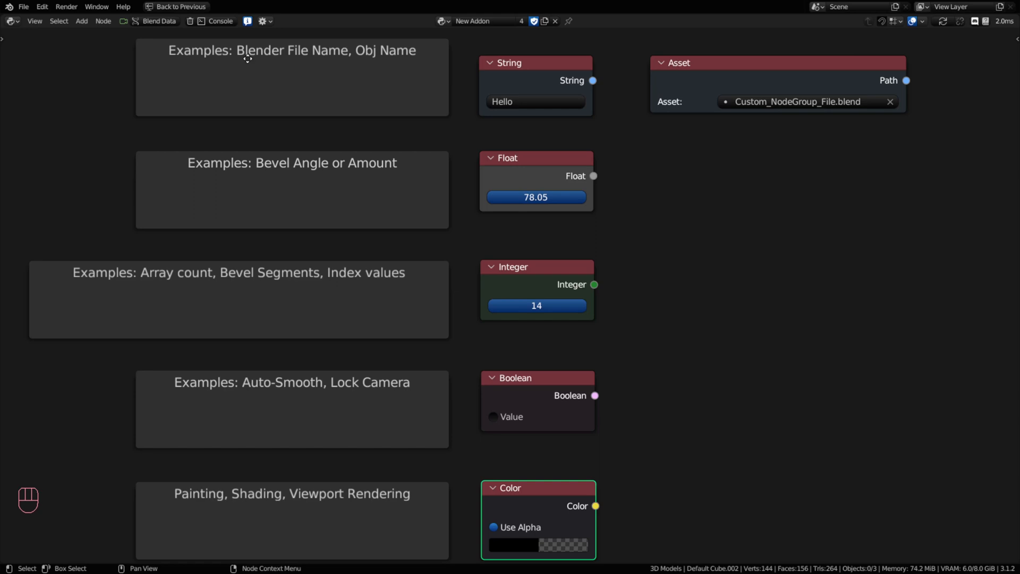
mouse_move(363, 55)
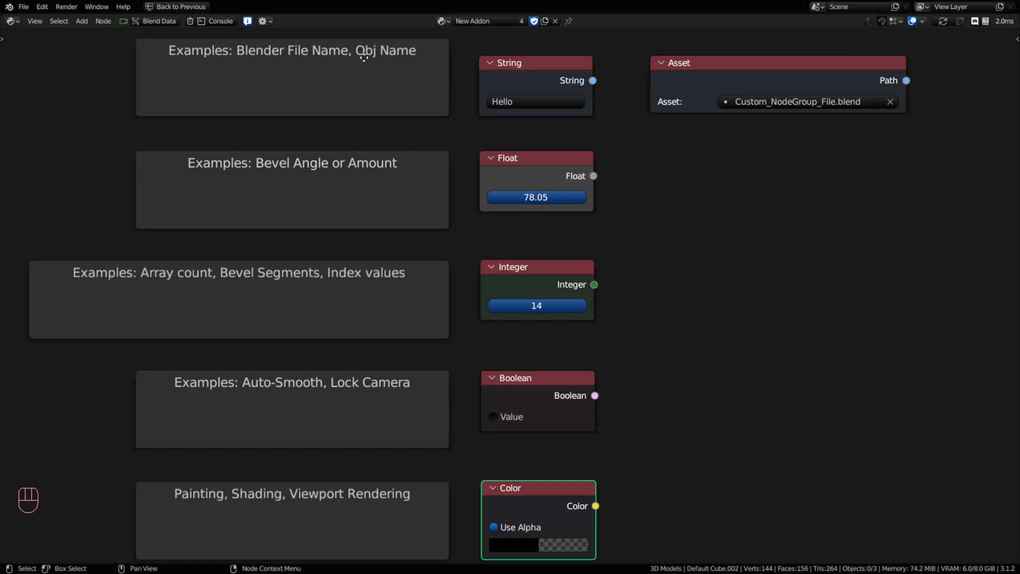
mouse_move(567, 128)
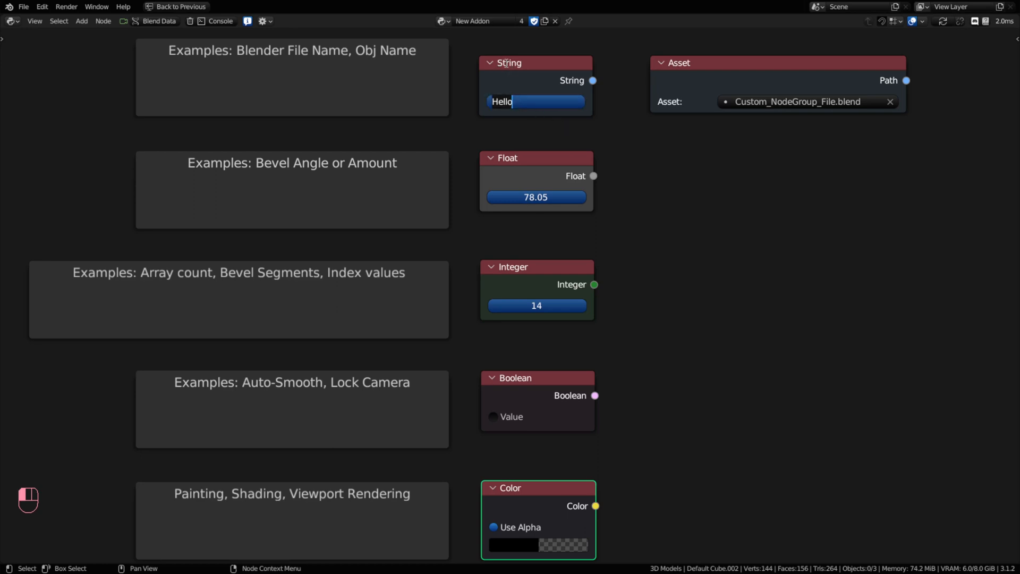
mouse_move(603, 123)
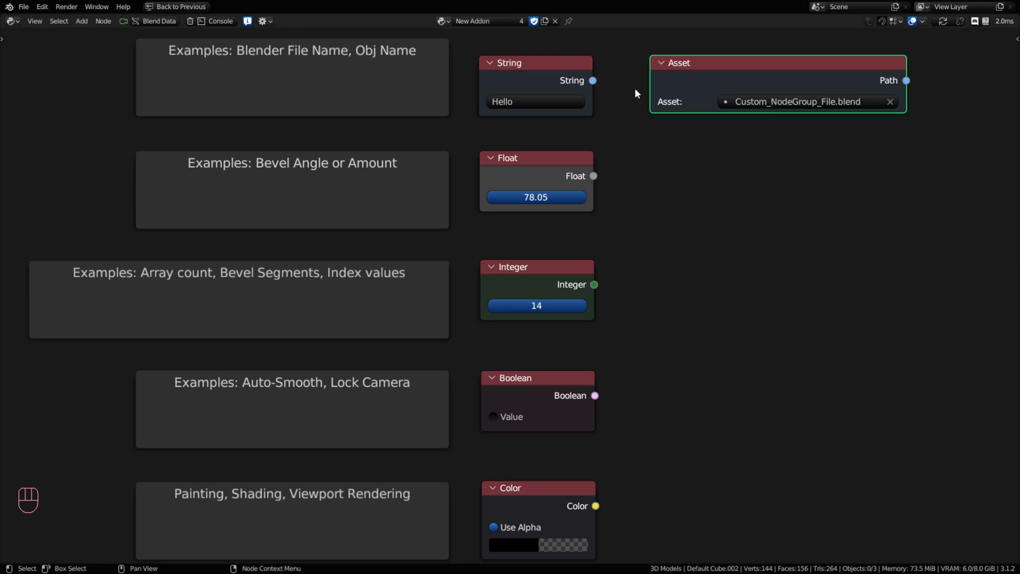
mouse_move(906, 81)
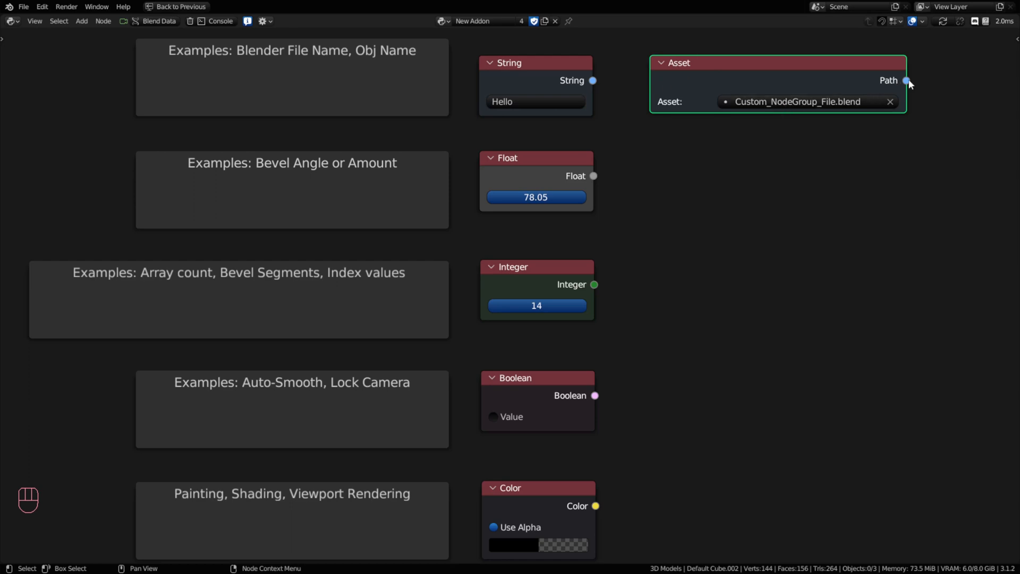
scroll(down, 3)
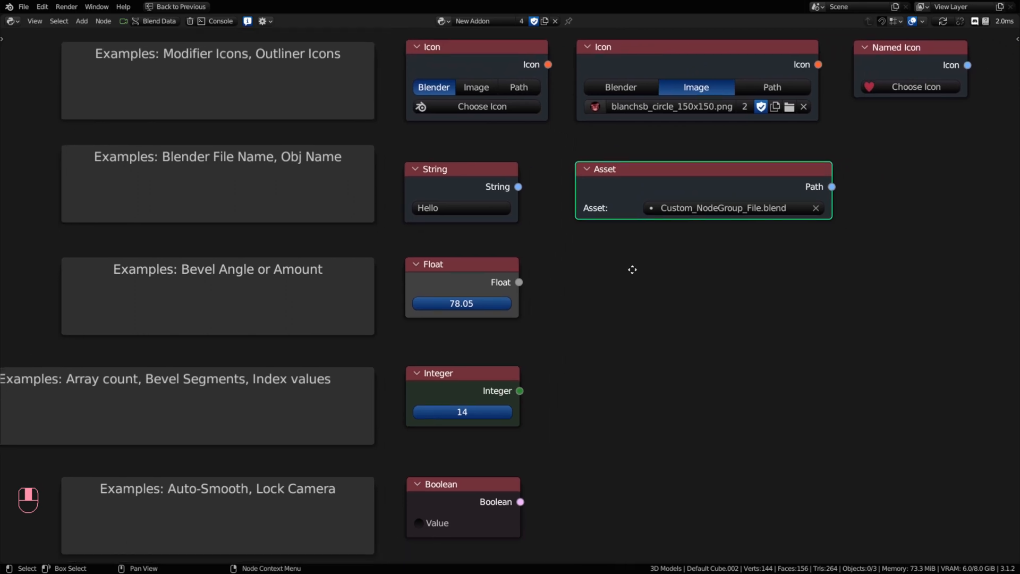
mouse_move(385, 87)
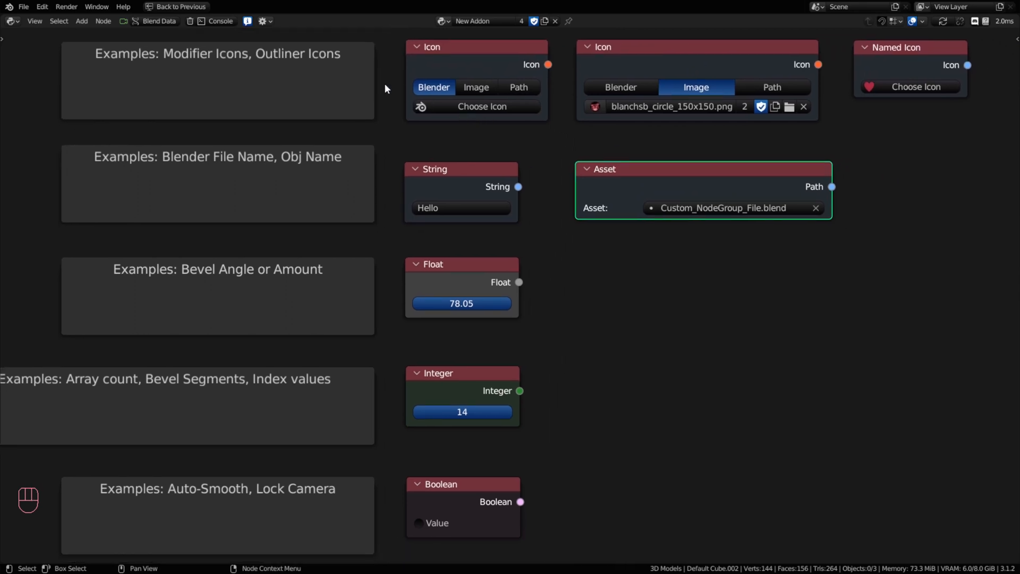
mouse_move(489, 57)
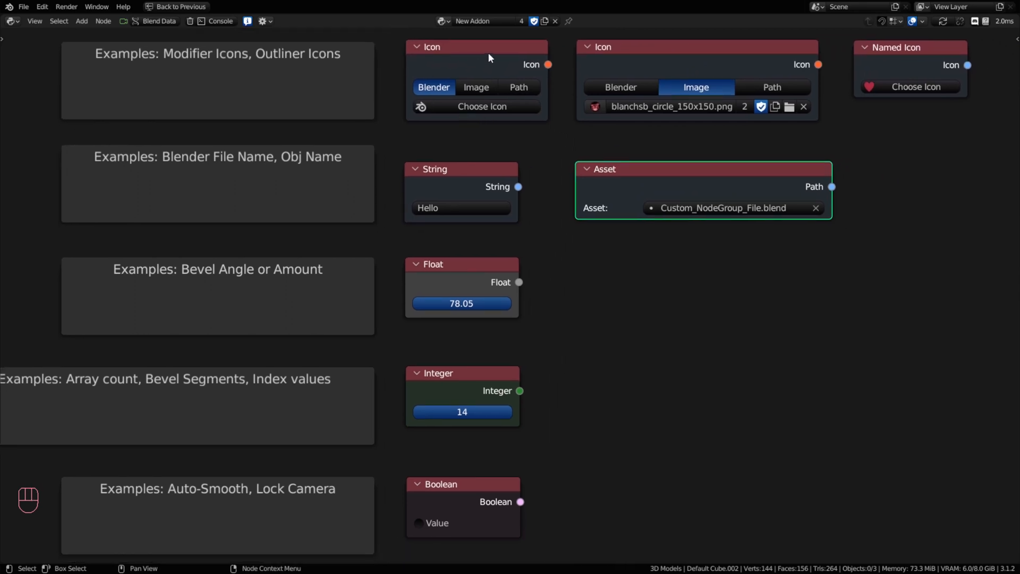
mouse_move(549, 69)
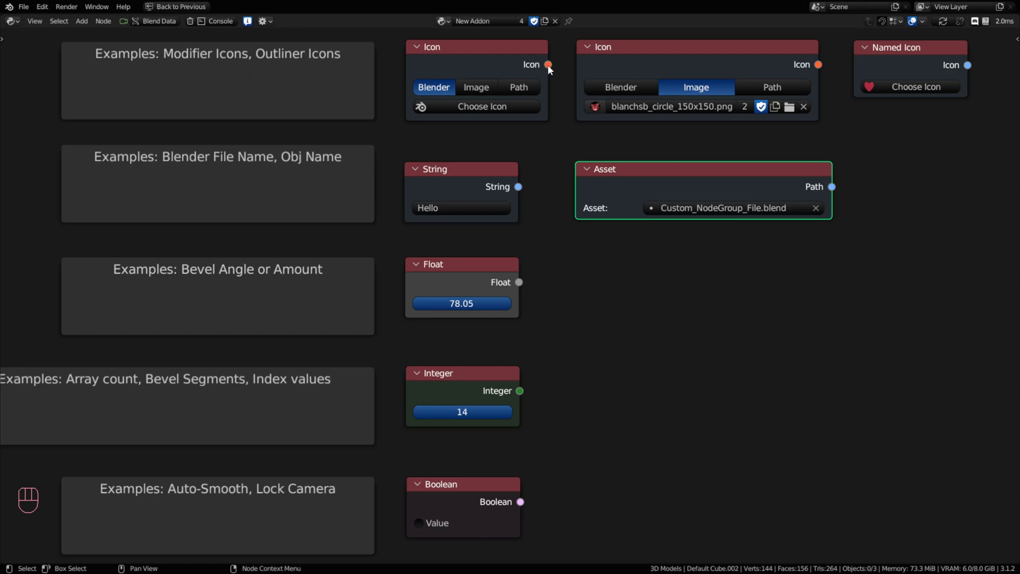
mouse_move(200, 40)
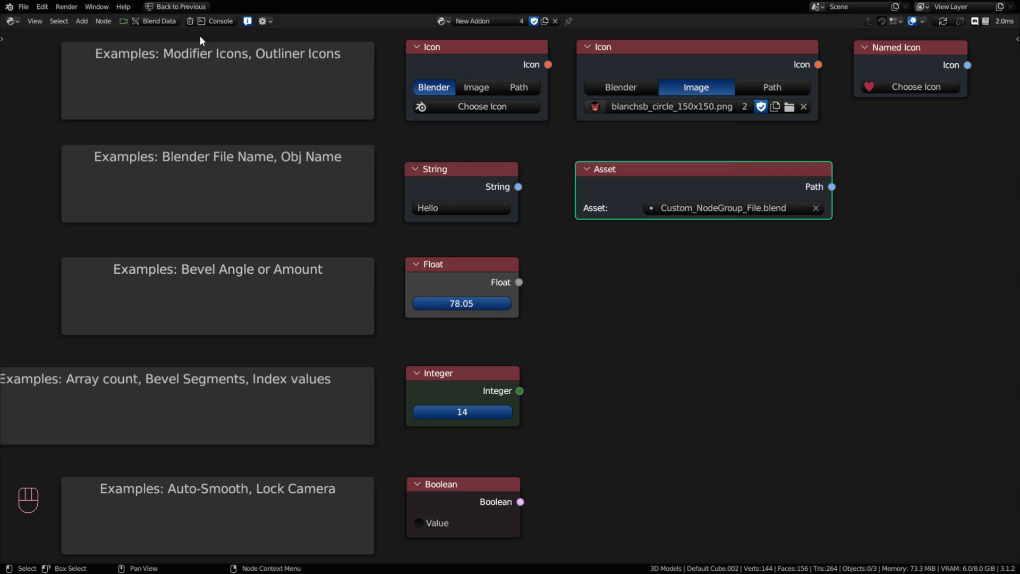
mouse_move(190, 25)
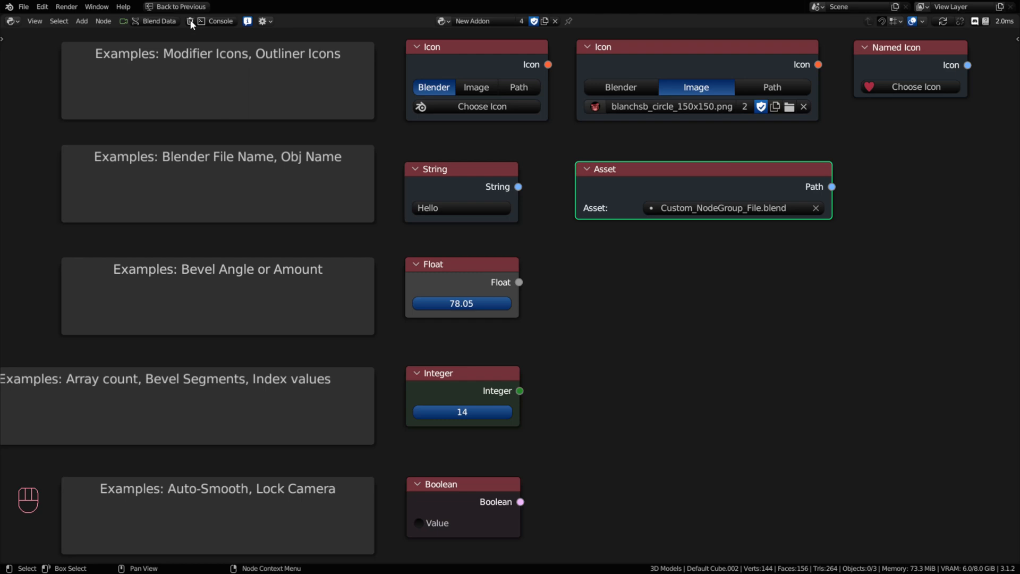
mouse_move(826, 12)
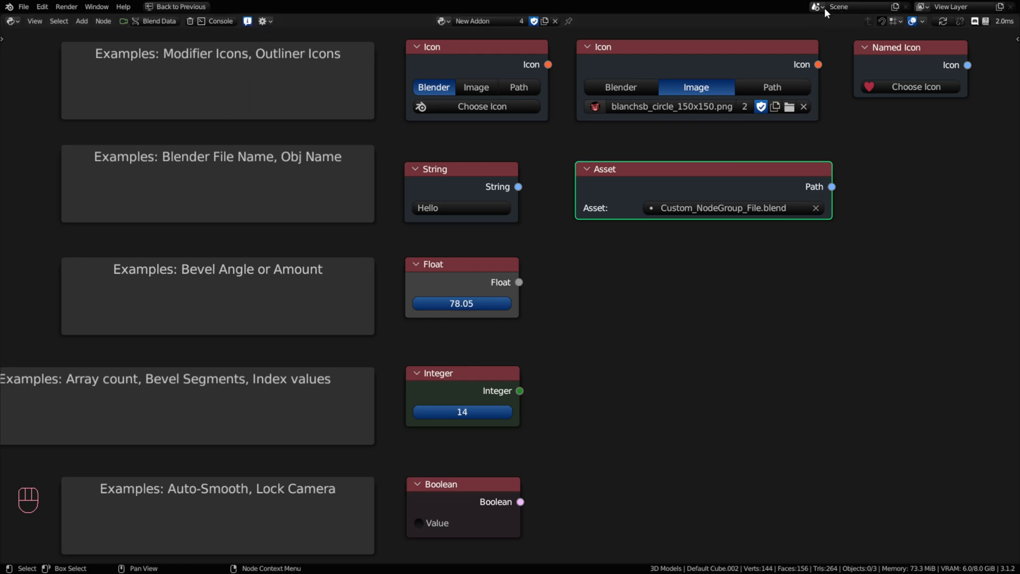
mouse_move(392, 55)
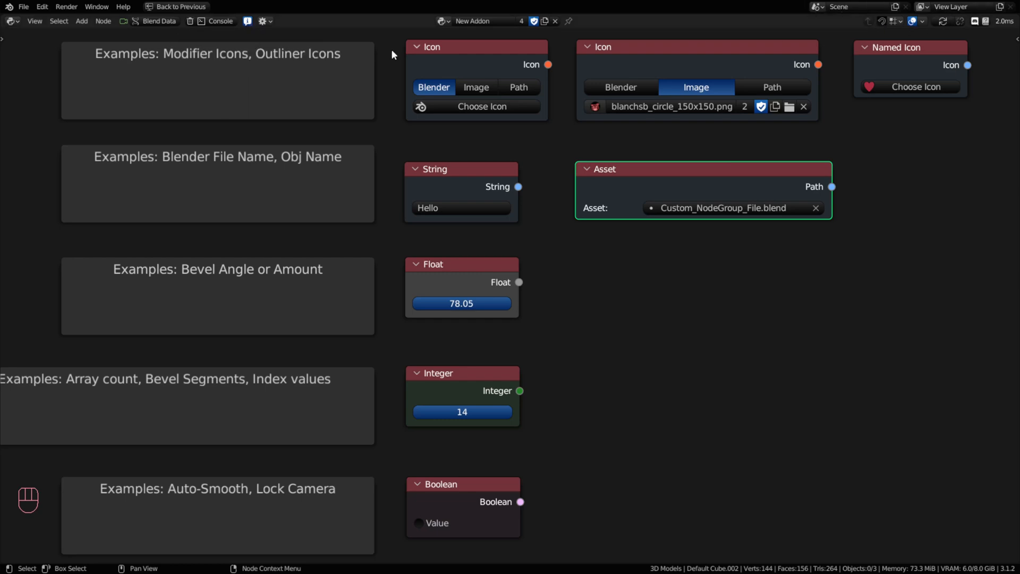
mouse_move(158, 21)
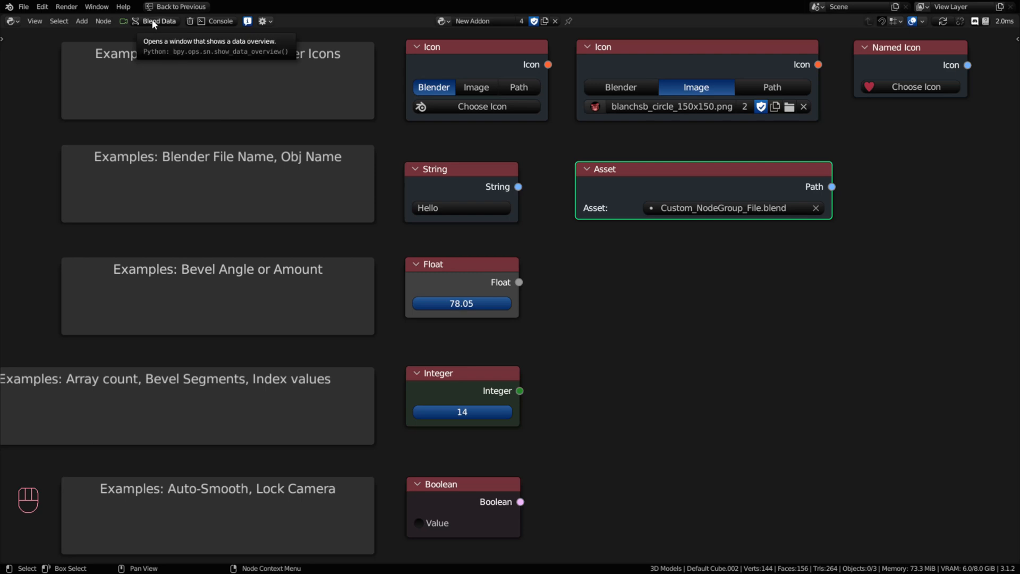
mouse_move(527, 137)
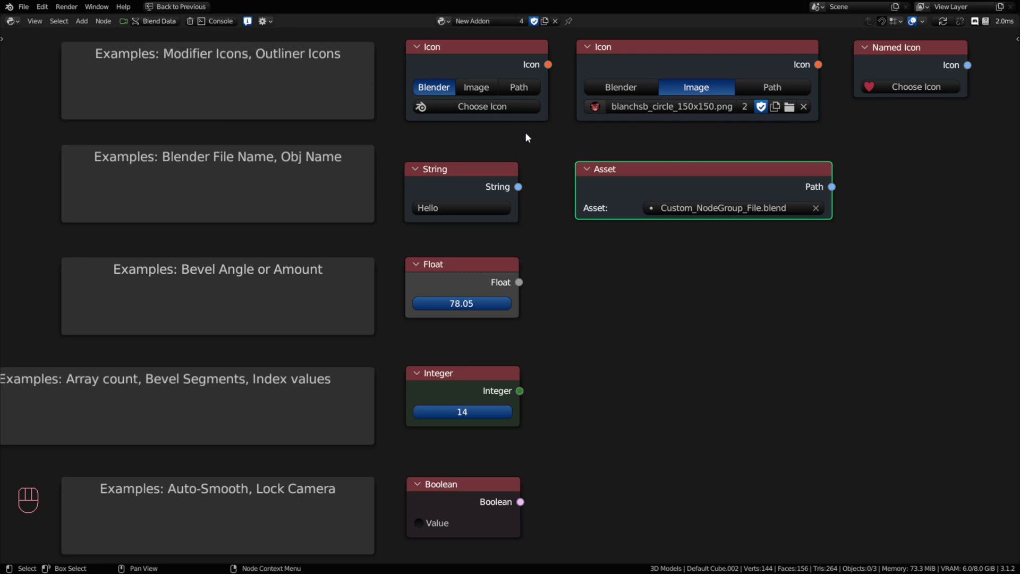
click(481, 106)
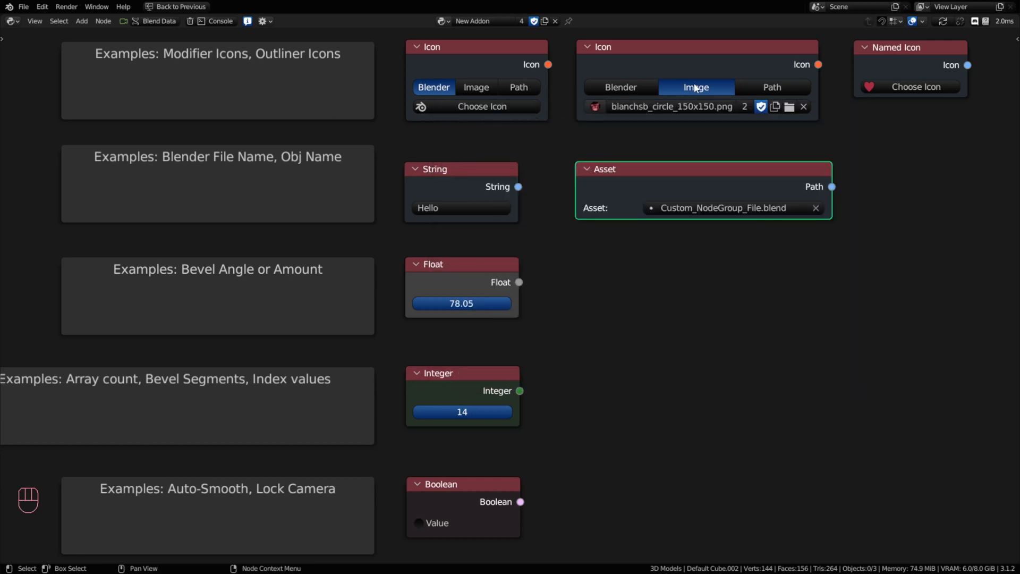
mouse_move(891, 107)
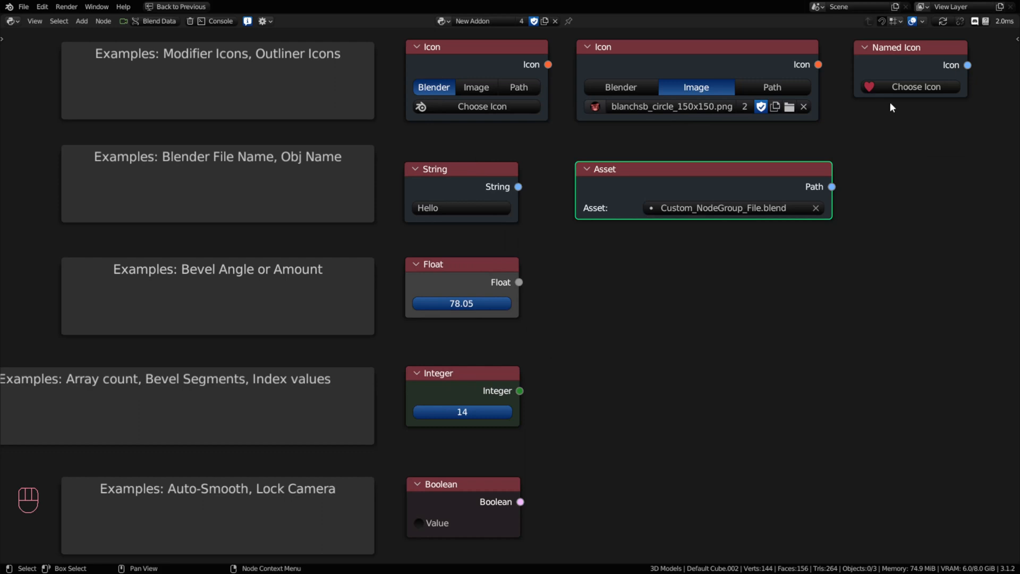
mouse_move(892, 55)
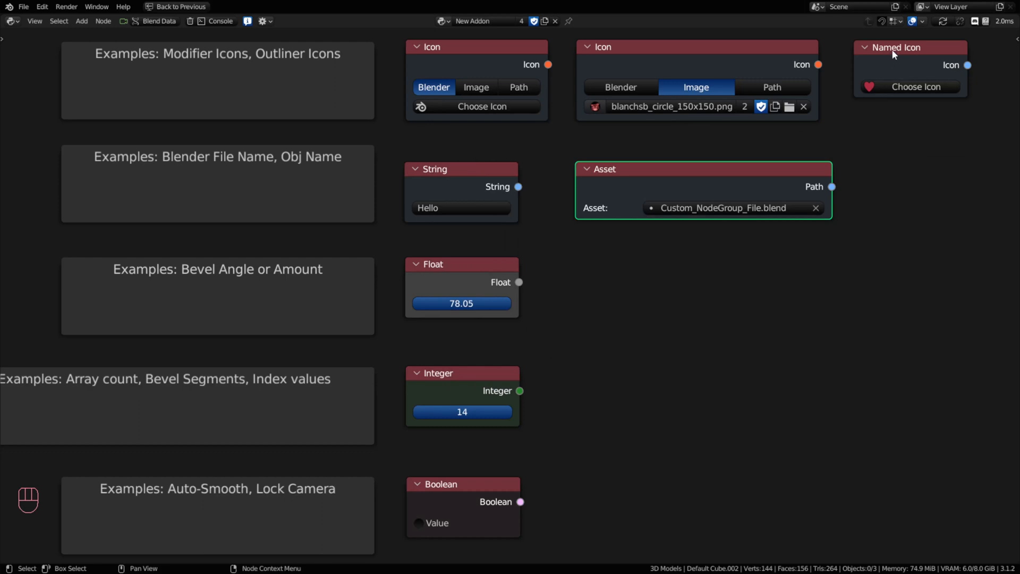
mouse_move(923, 55)
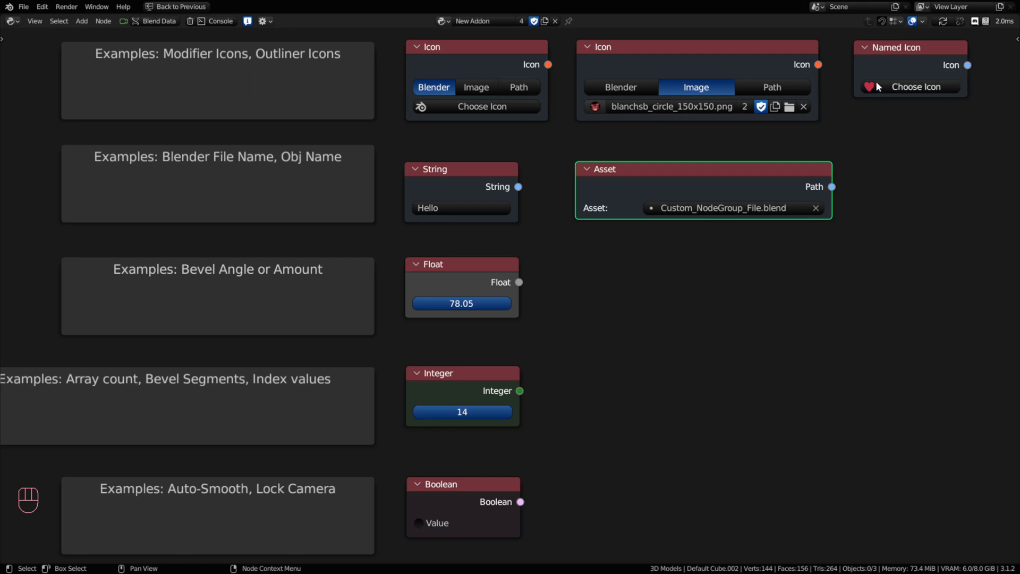
mouse_move(927, 125)
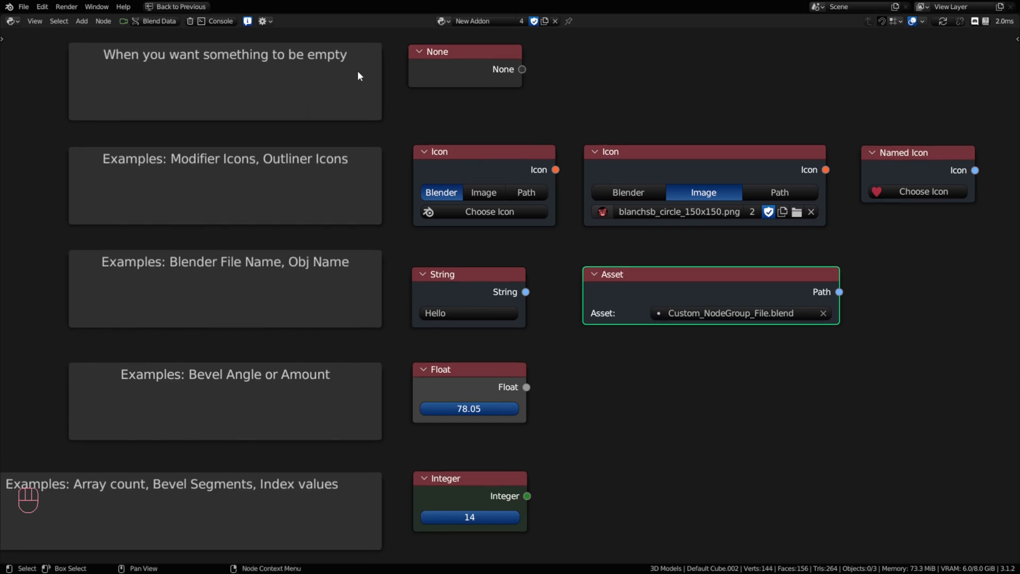
mouse_move(525, 75)
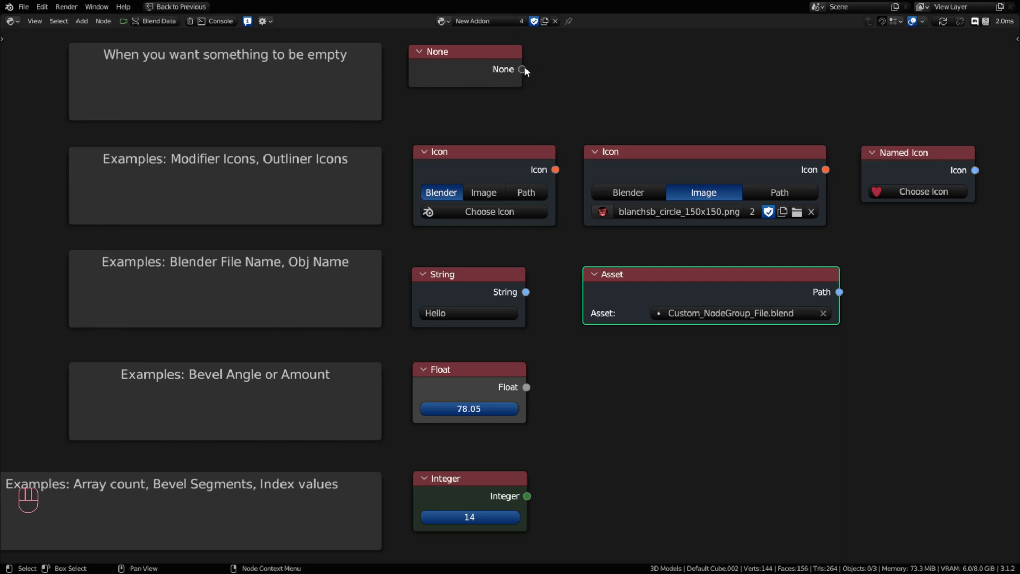
mouse_move(555, 84)
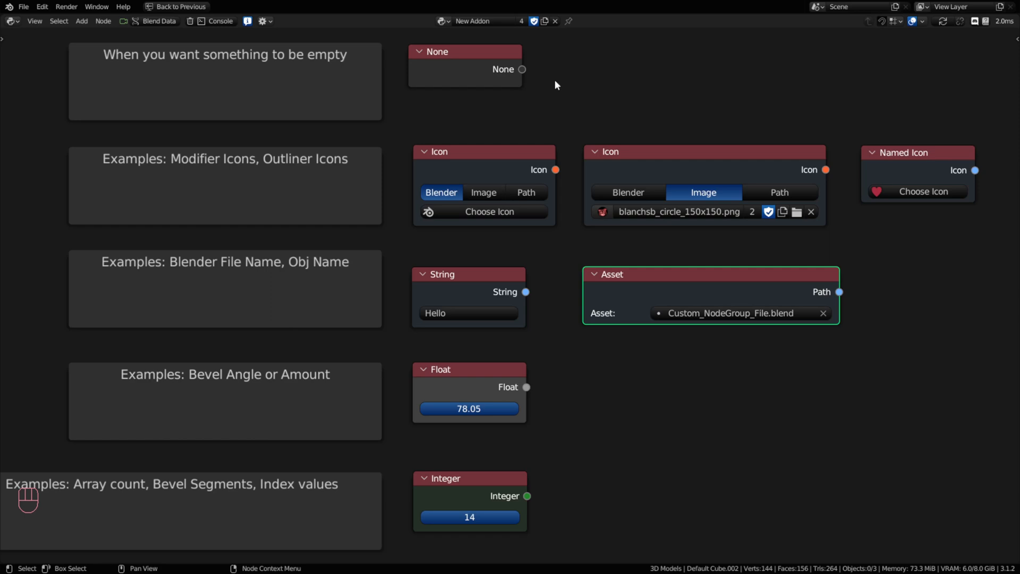
mouse_move(526, 76)
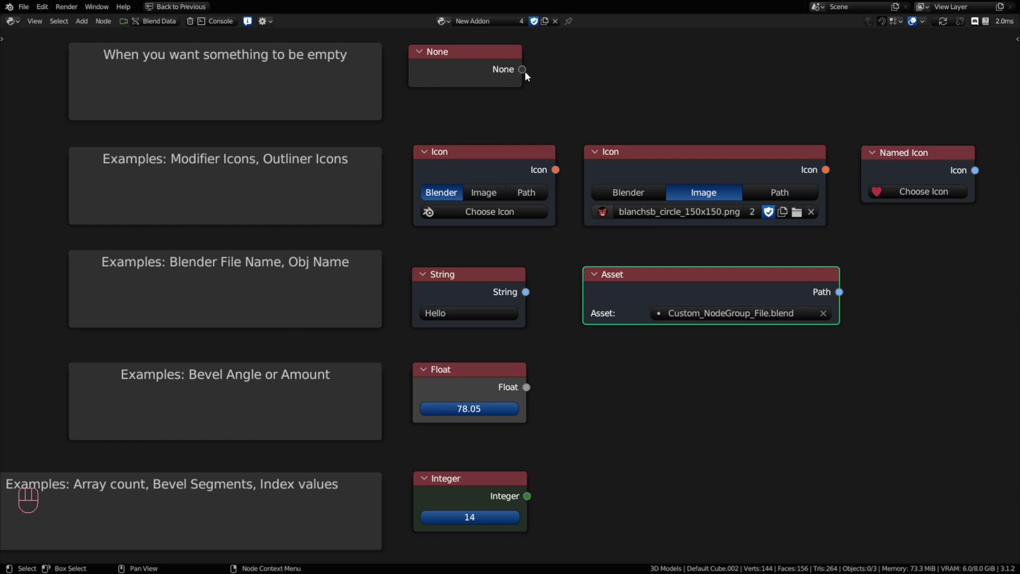
mouse_move(531, 77)
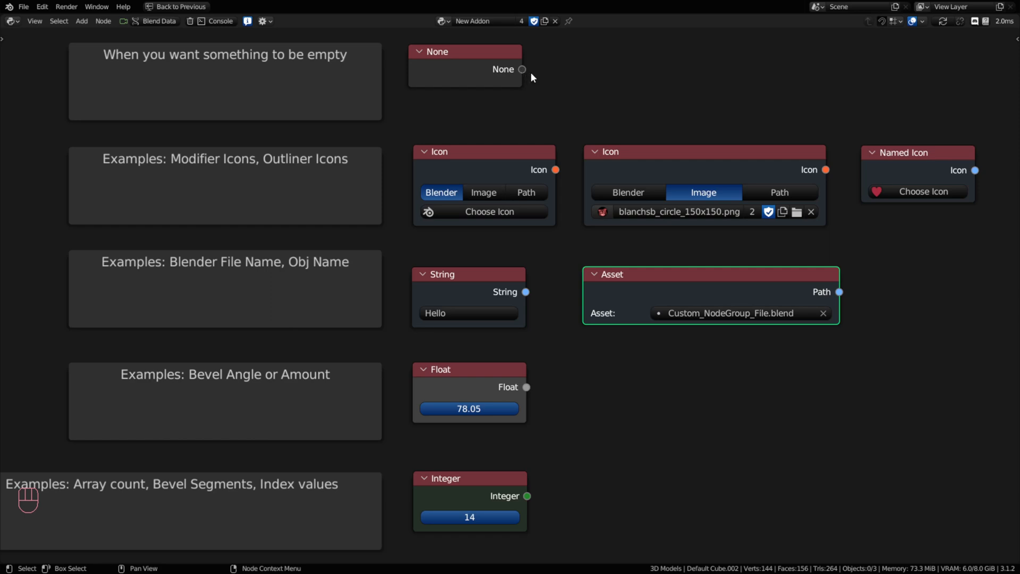
mouse_move(609, 71)
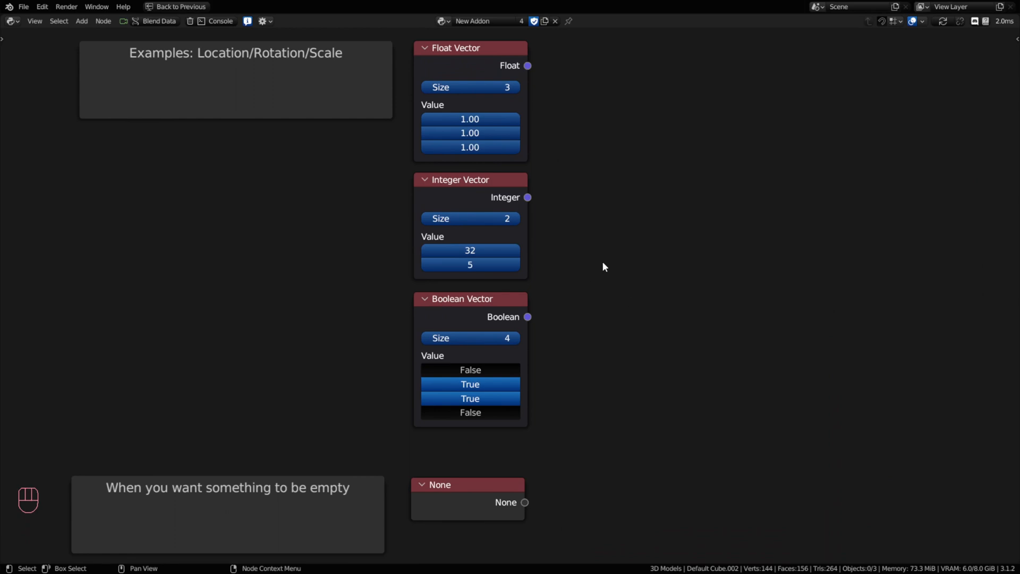
mouse_move(450, 58)
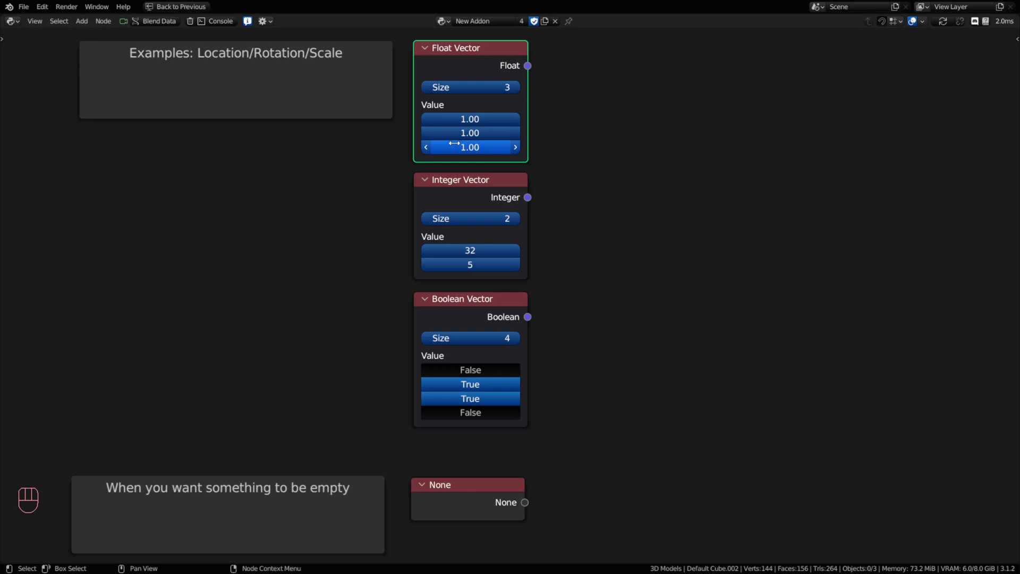
mouse_move(469, 148)
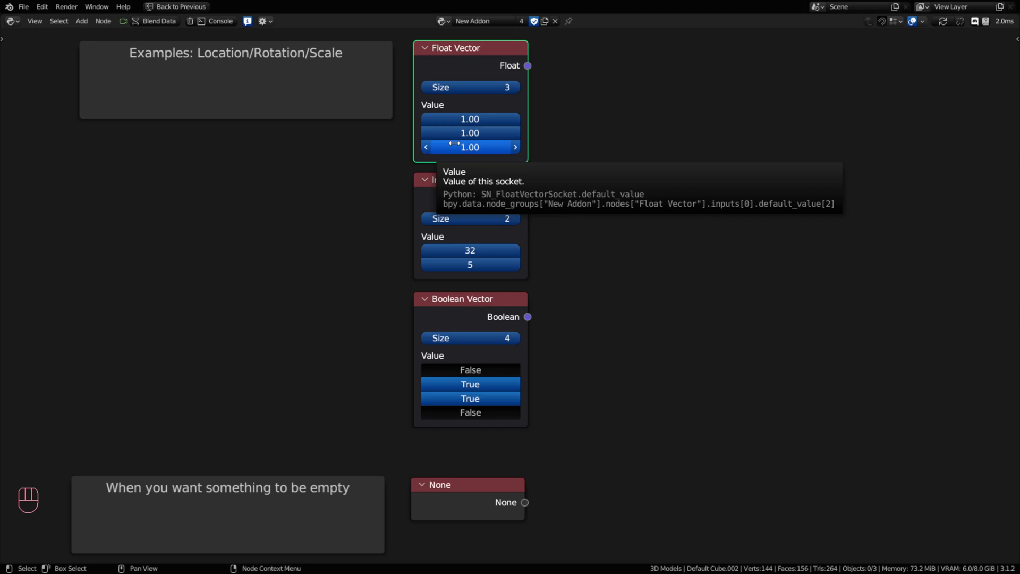
mouse_move(470, 133)
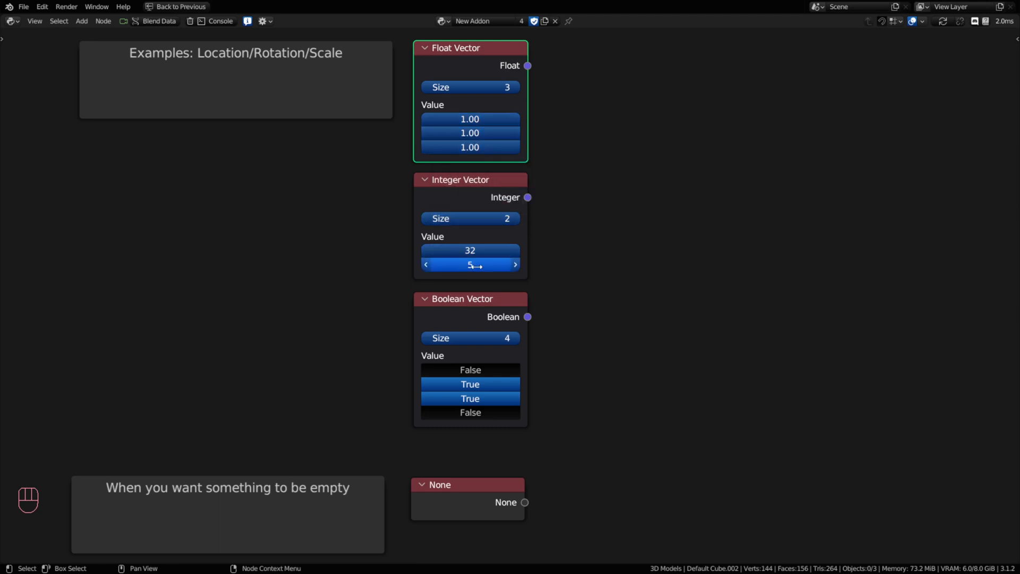
Switch all Boolean Vector entries to False
click(515, 218)
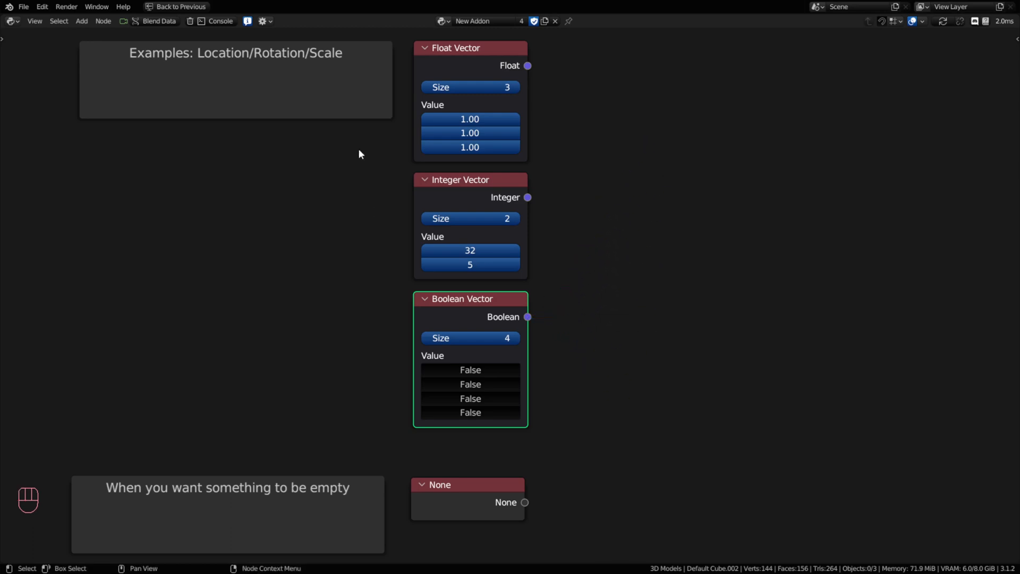
scroll(down, 3)
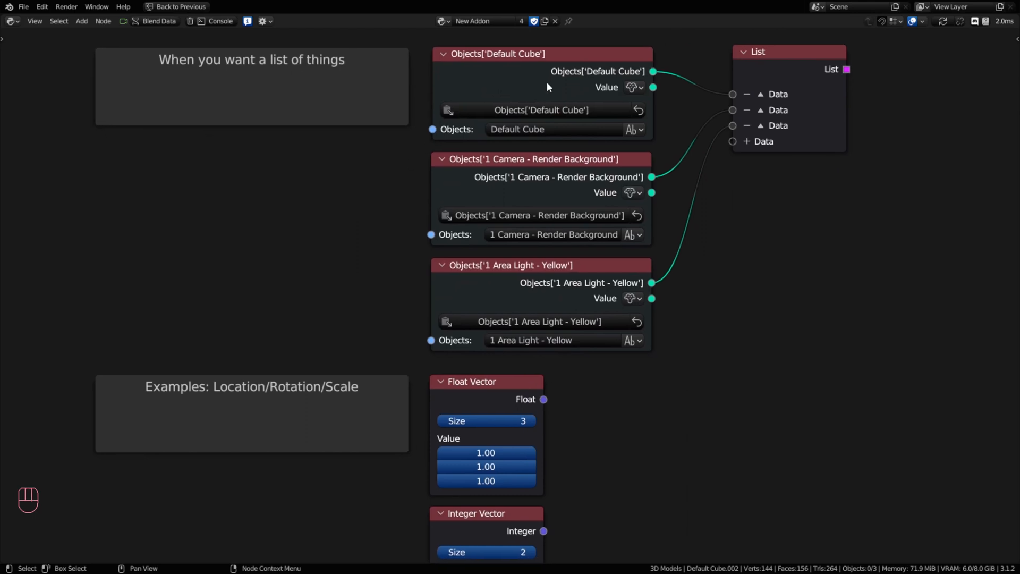
mouse_move(655, 77)
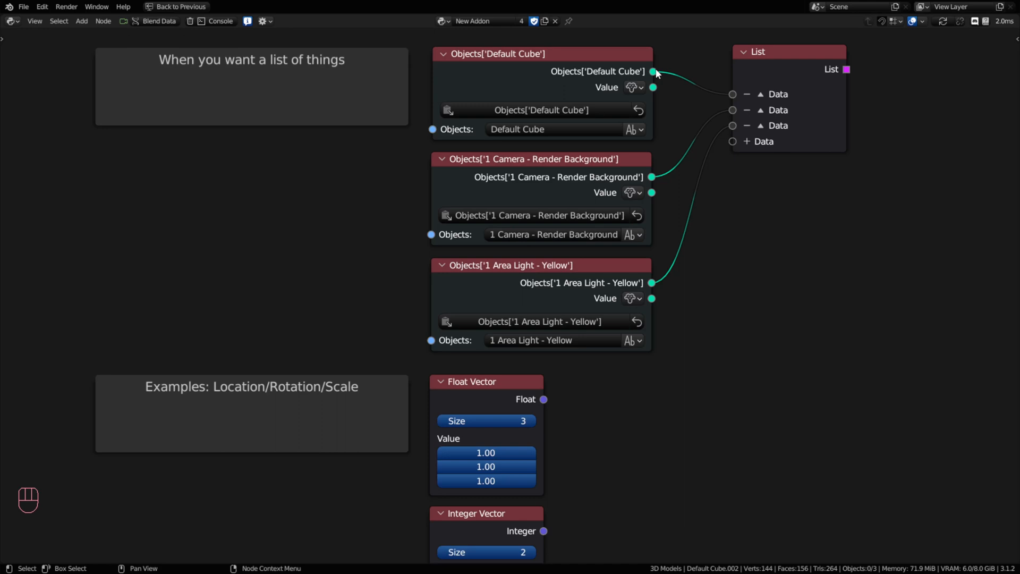
mouse_move(724, 226)
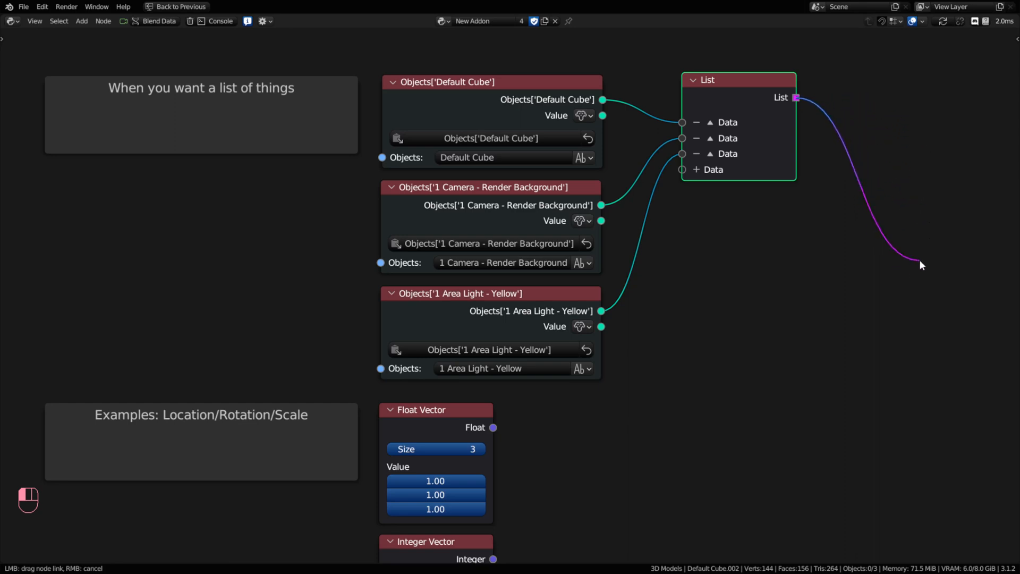
Drop a trial link from the List output without connecting it
click(919, 265)
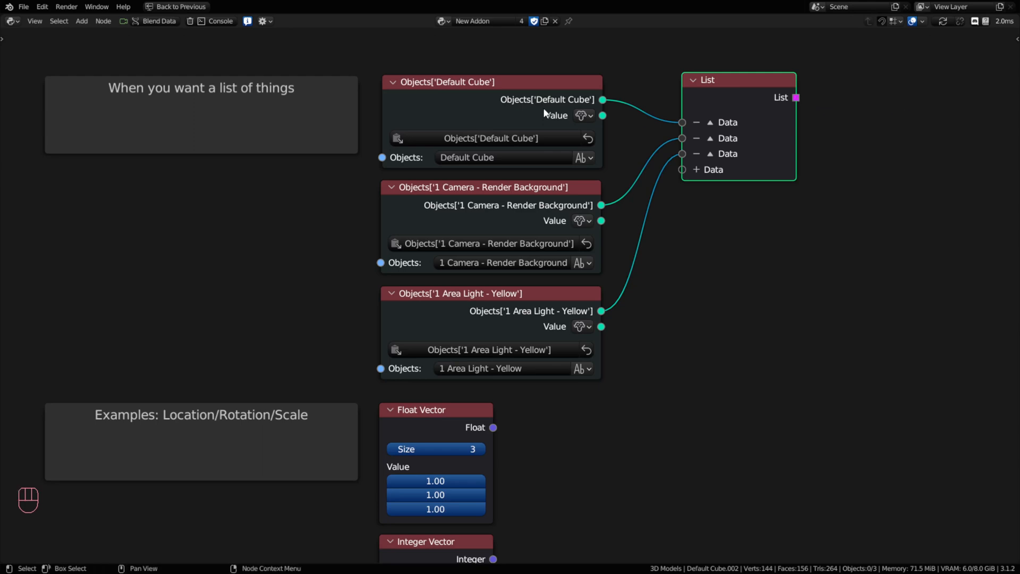
mouse_move(835, 119)
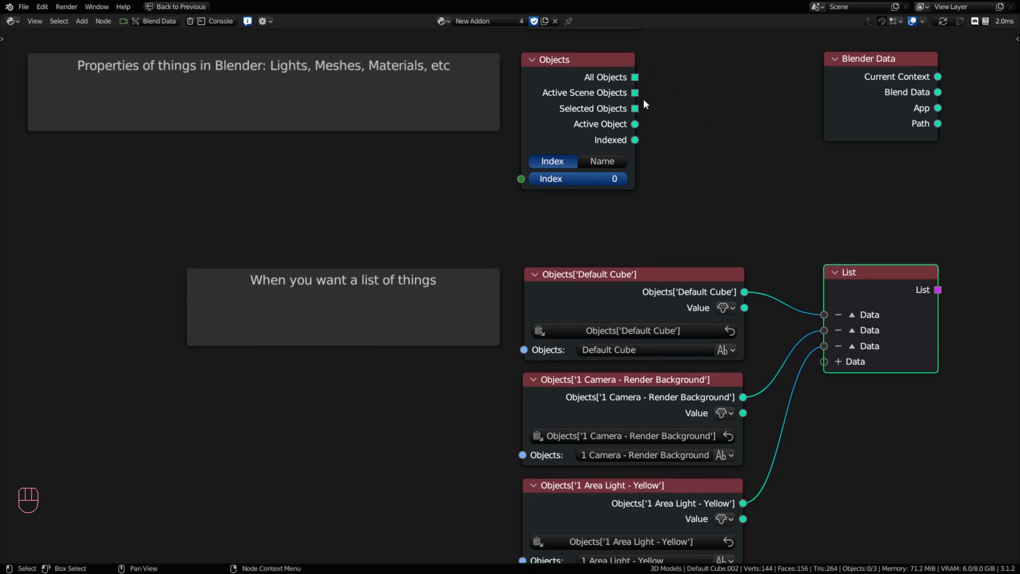
mouse_move(637, 83)
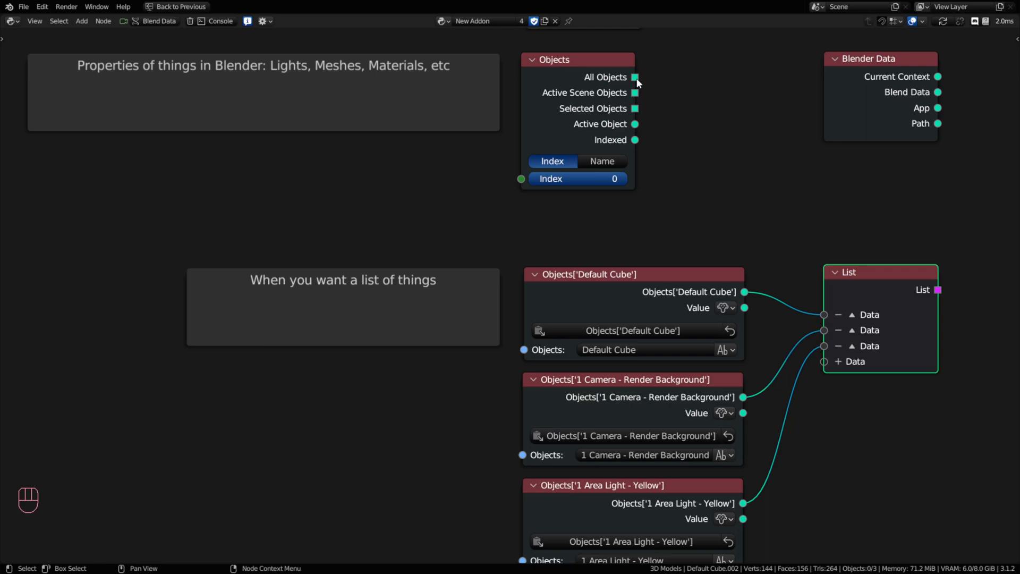
mouse_move(855, 73)
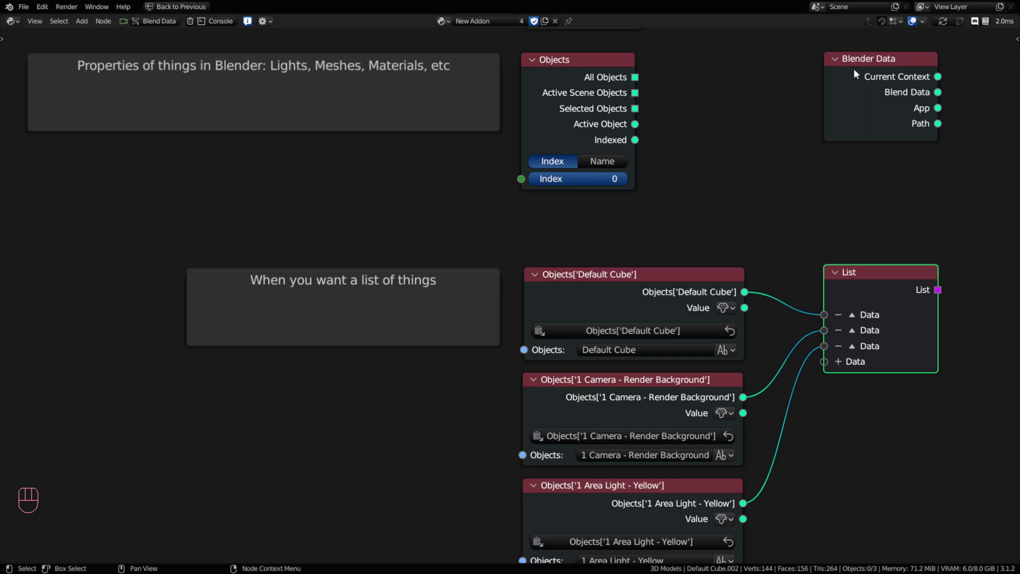
mouse_move(716, 160)
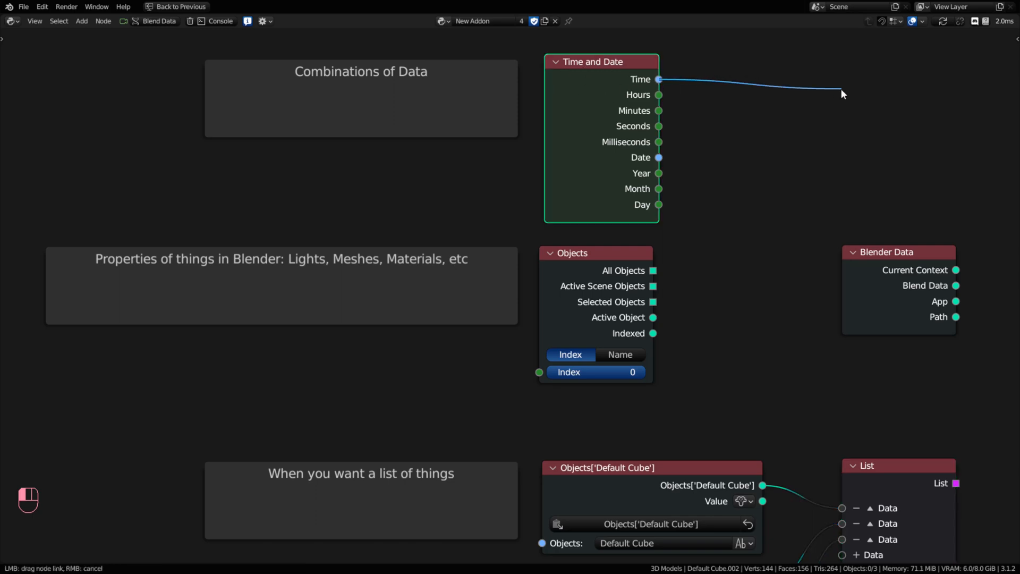
mouse_move(817, 67)
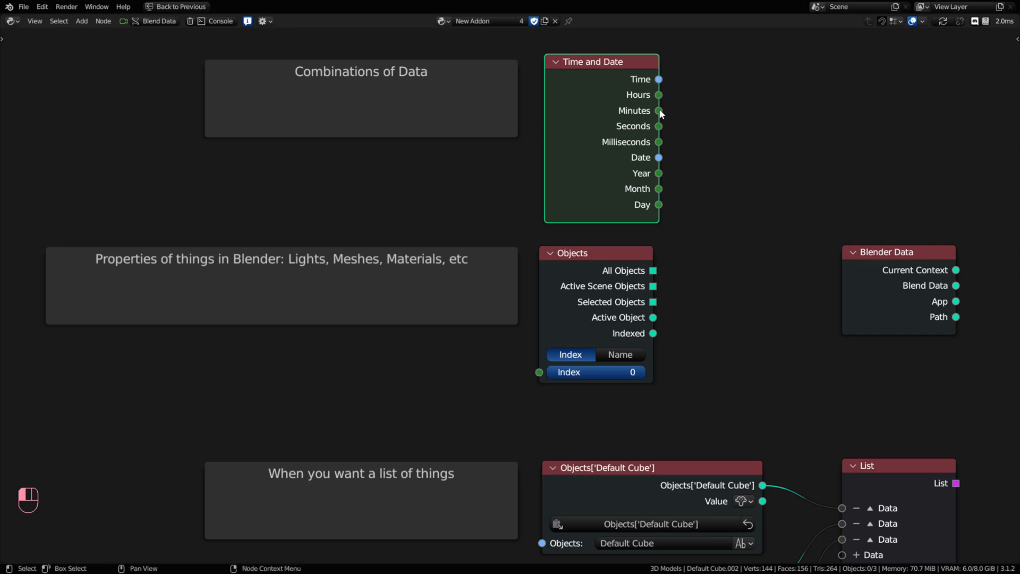
mouse_move(659, 157)
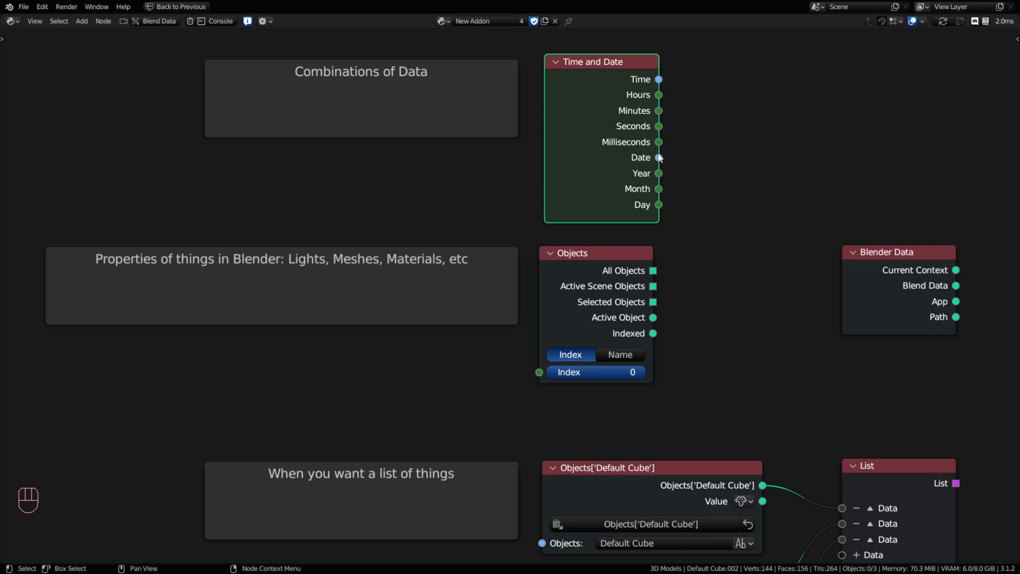
mouse_move(660, 192)
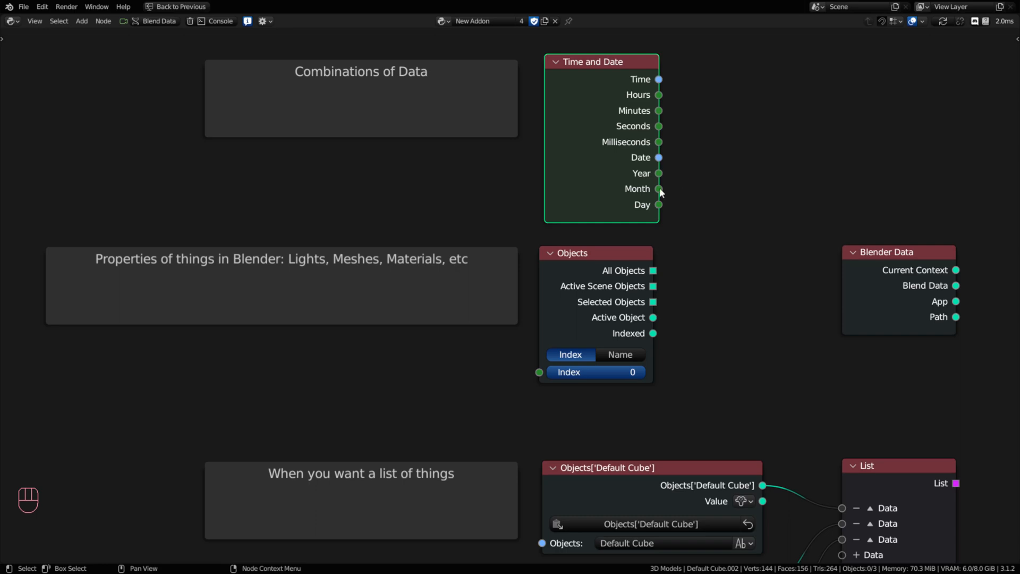
mouse_move(664, 127)
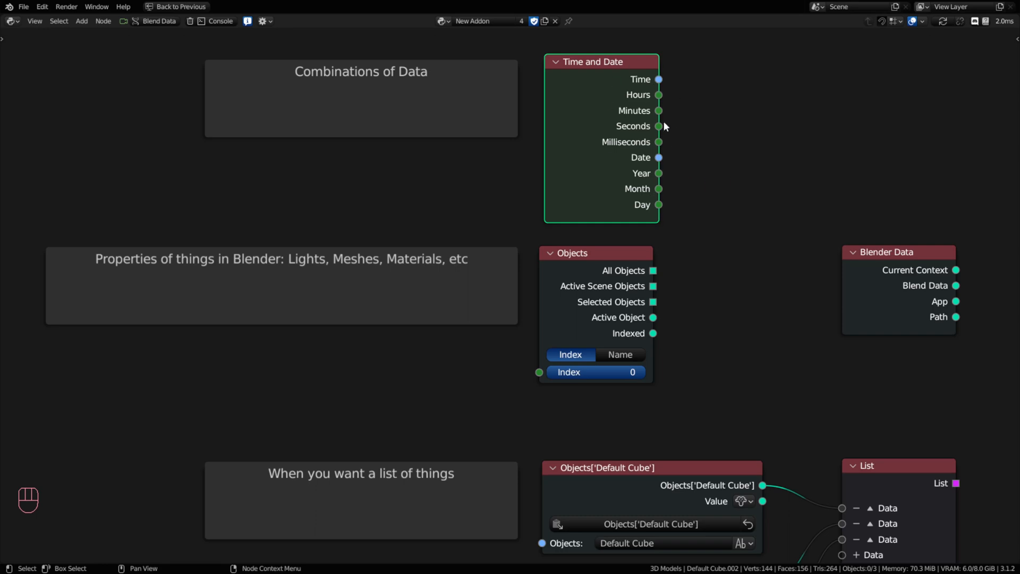
mouse_move(734, 121)
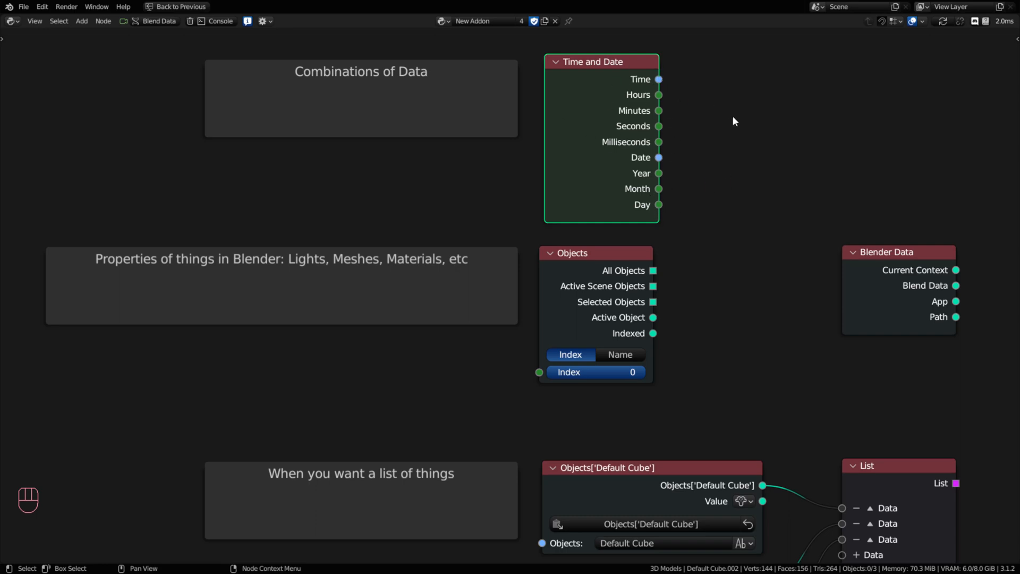
Scroll the node editor toward the Time and Date node
scroll(down, 3)
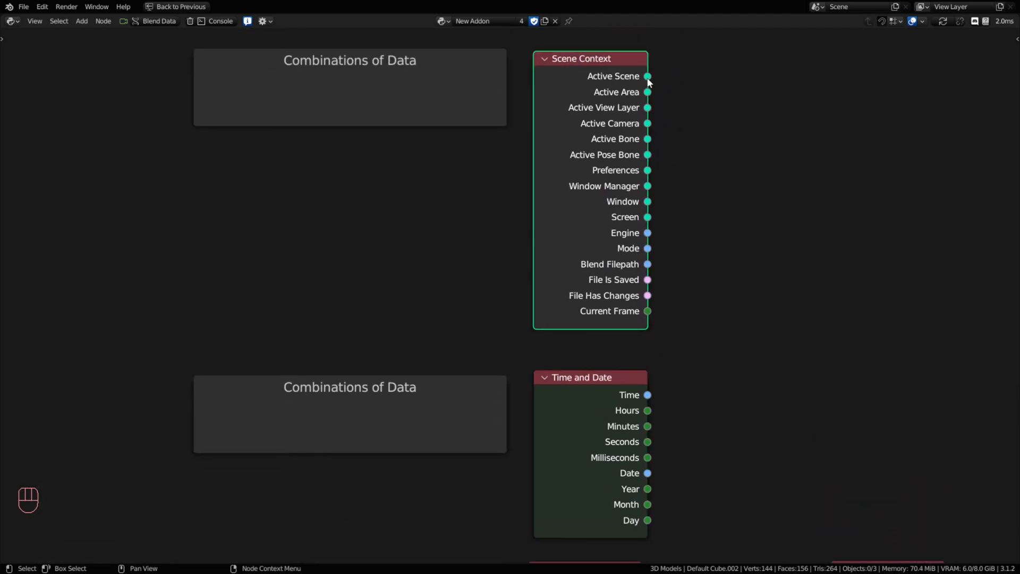
mouse_move(648, 280)
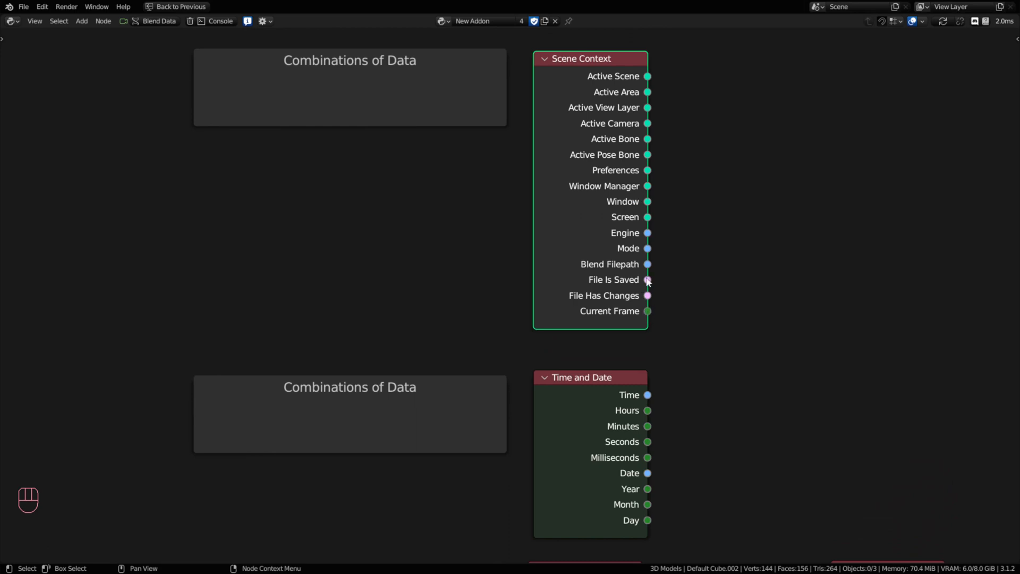
mouse_move(608, 60)
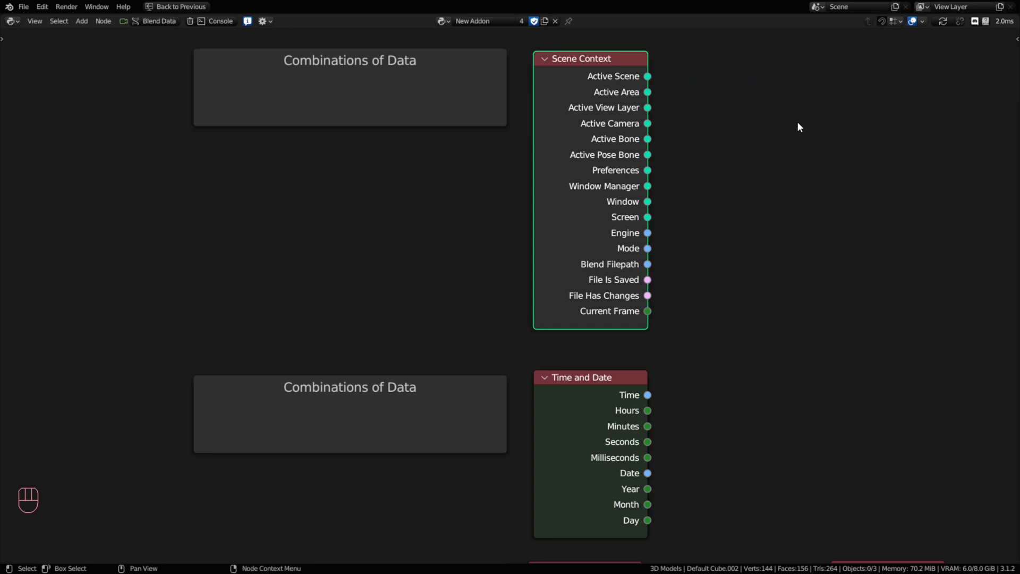
Zoom out to show the tree from the List example down to the Data Sockets frame
scroll(down, 3)
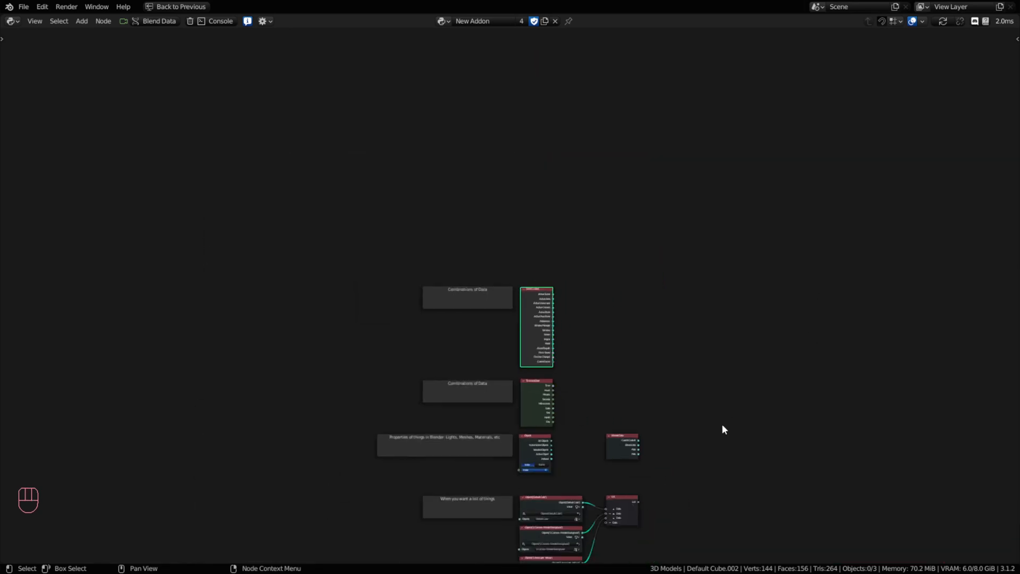
scroll(down, 3)
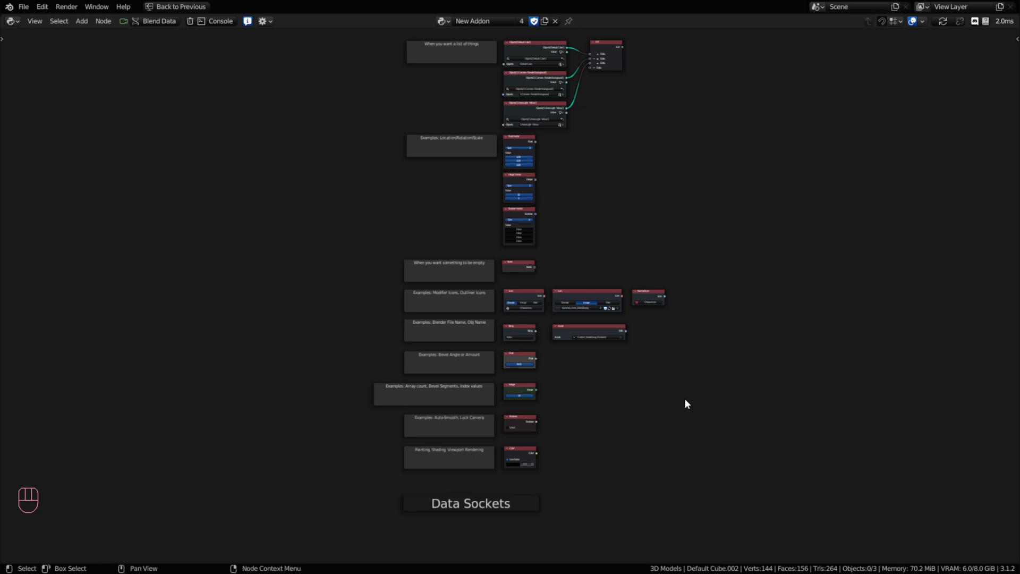
mouse_move(308, 89)
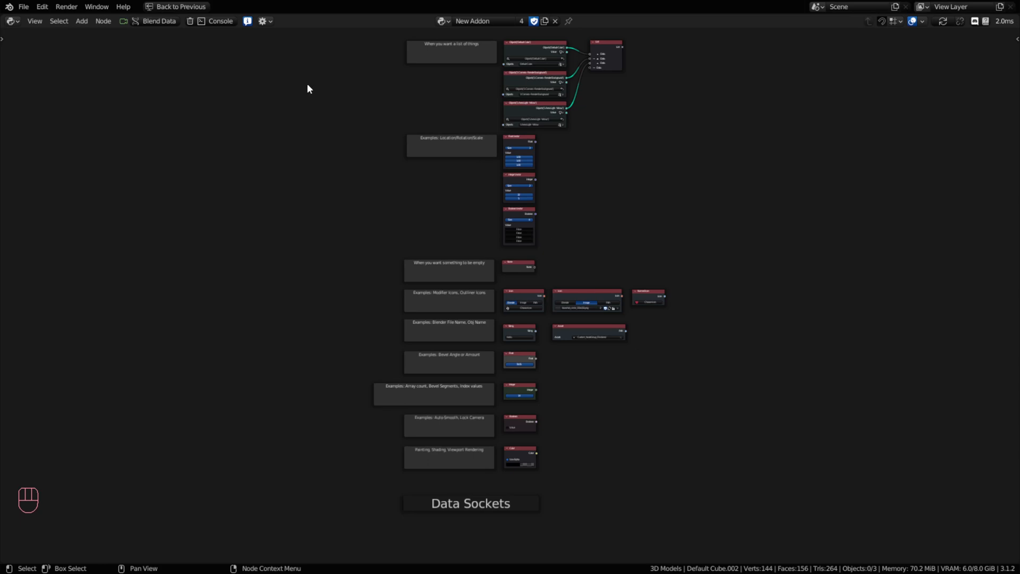